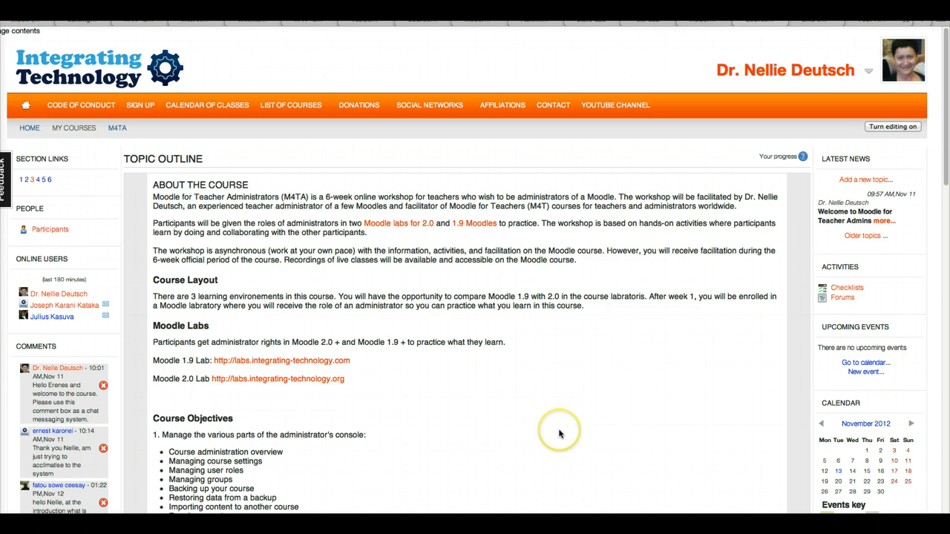
Scroll the course page down past objectives and intro video to the Manage Administrator Settings topic.
scroll(down, 3)
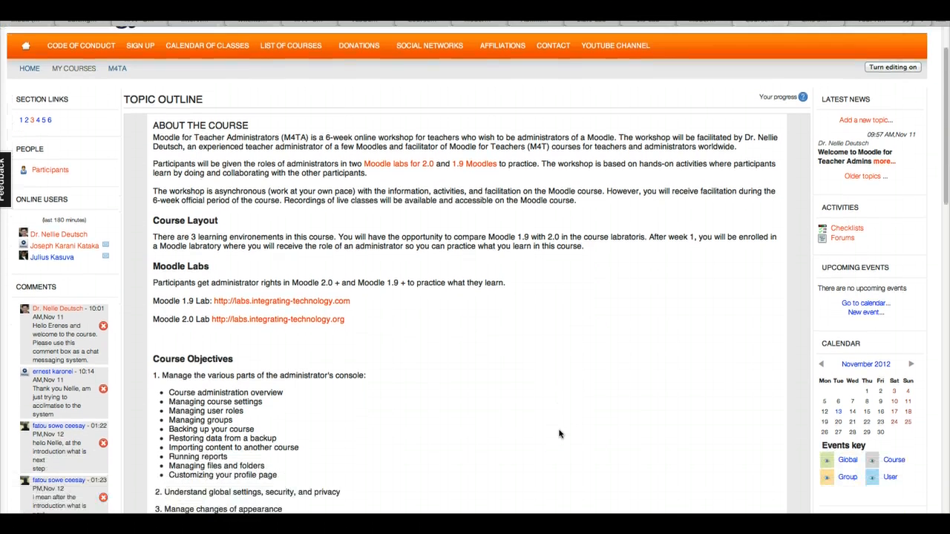
scroll(down, 3)
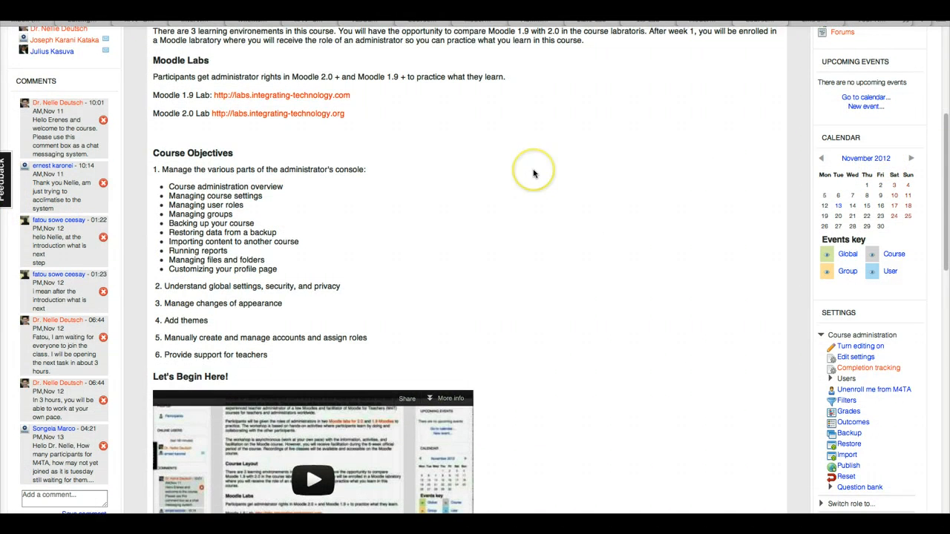
scroll(down, 3)
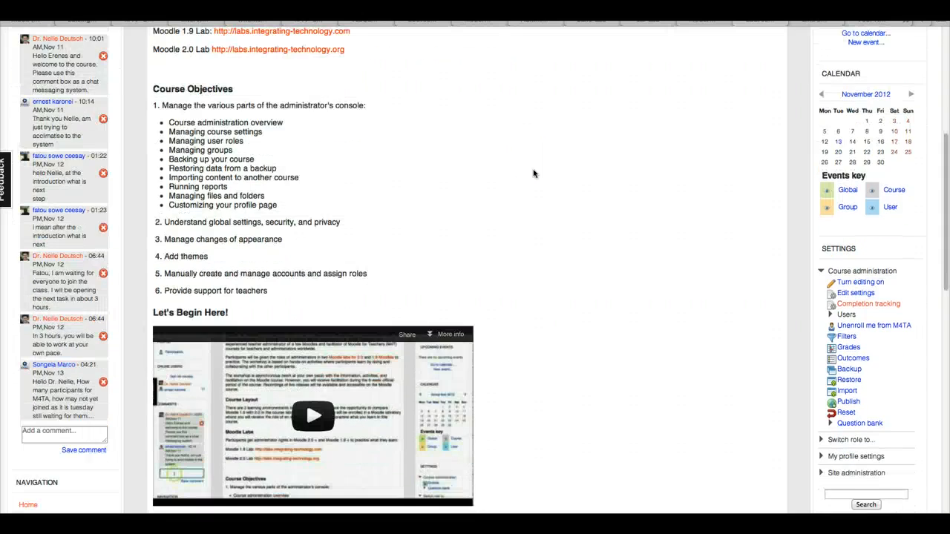
scroll(down, 3)
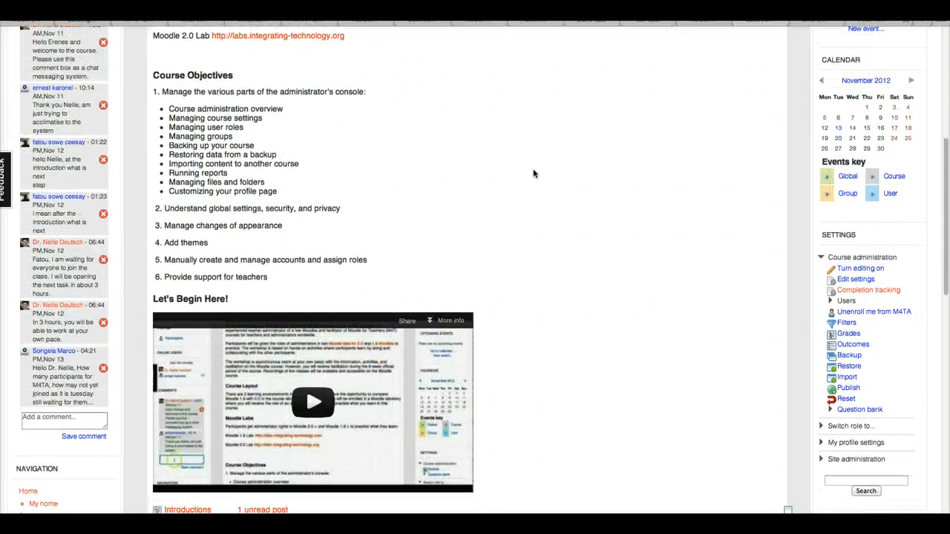
scroll(down, 3)
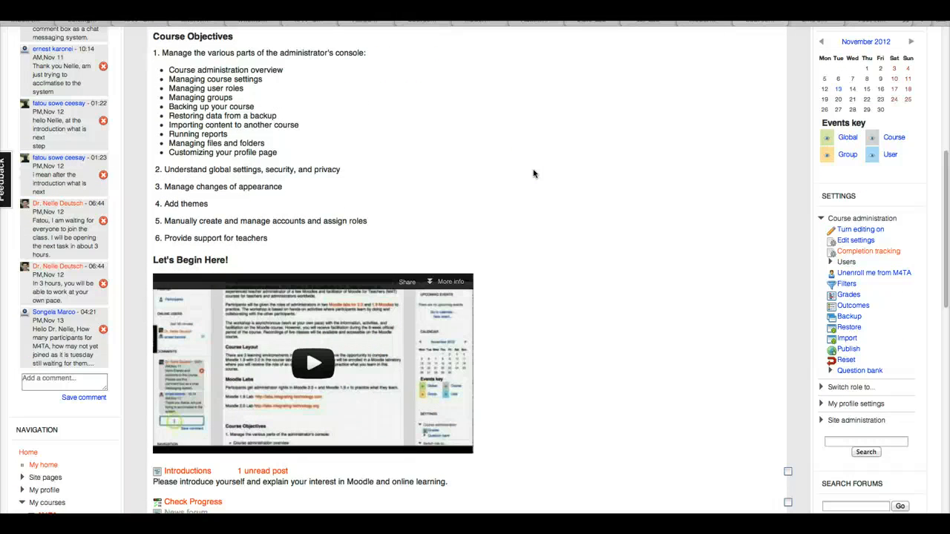
scroll(down, 3)
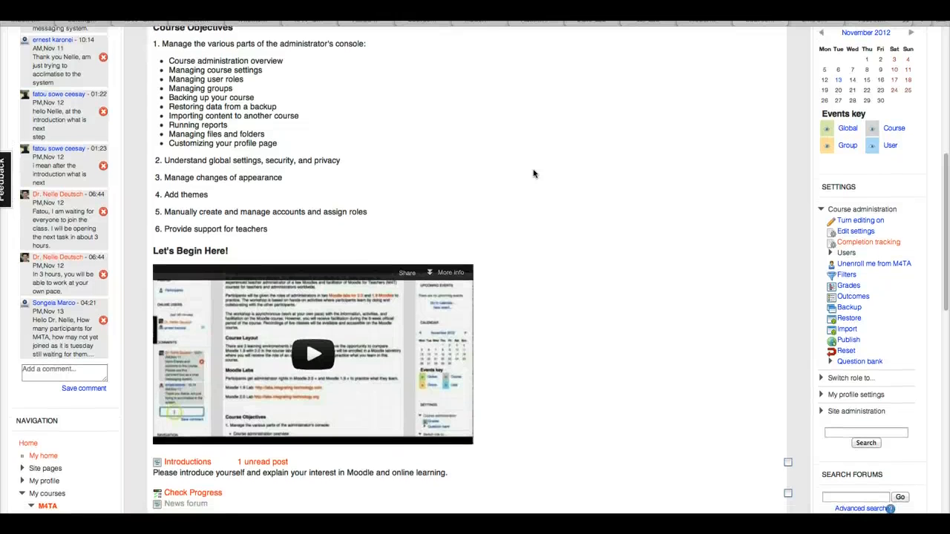
scroll(down, 3)
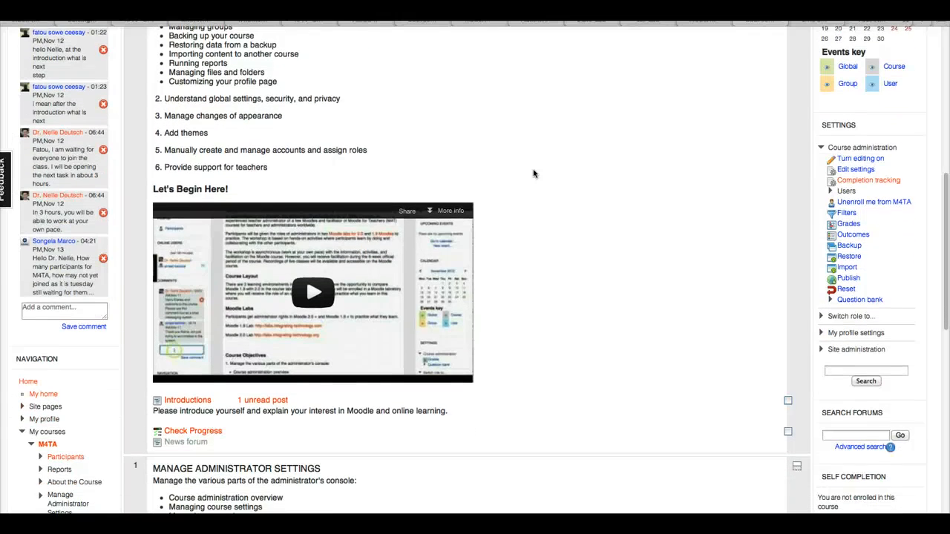
scroll(down, 3)
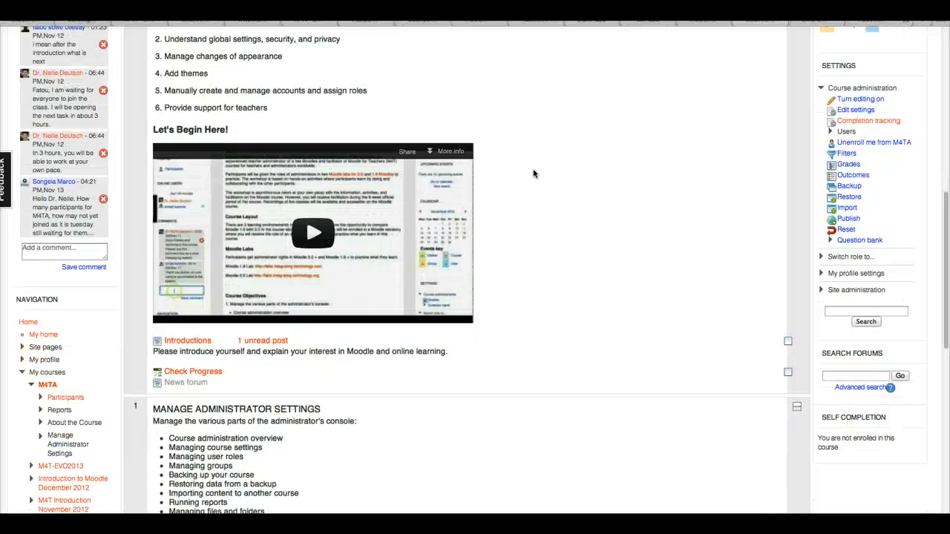
scroll(down, 3)
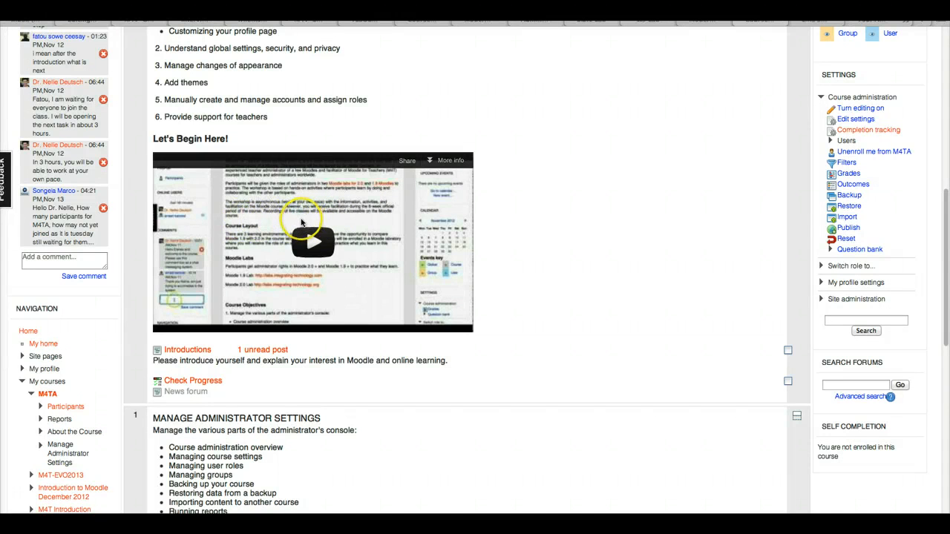
scroll(down, 3)
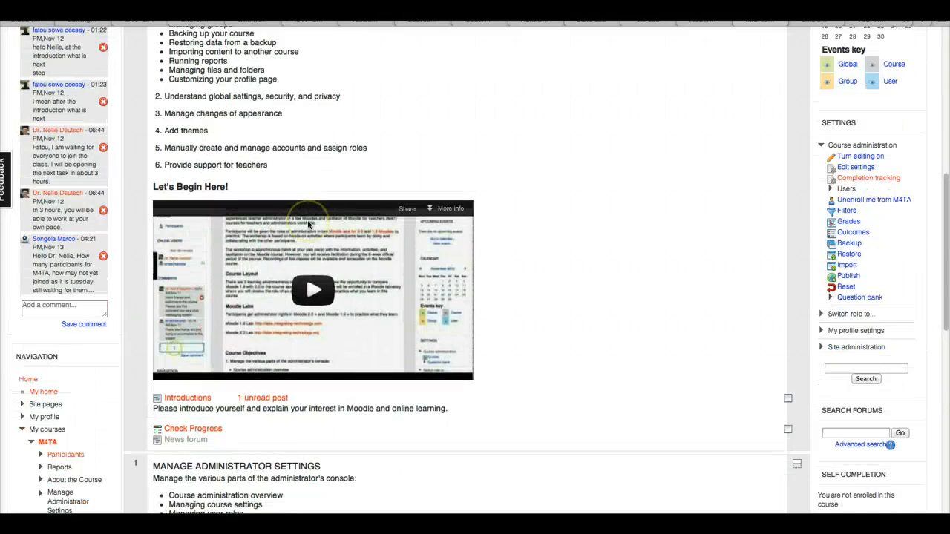
scroll(down, 3)
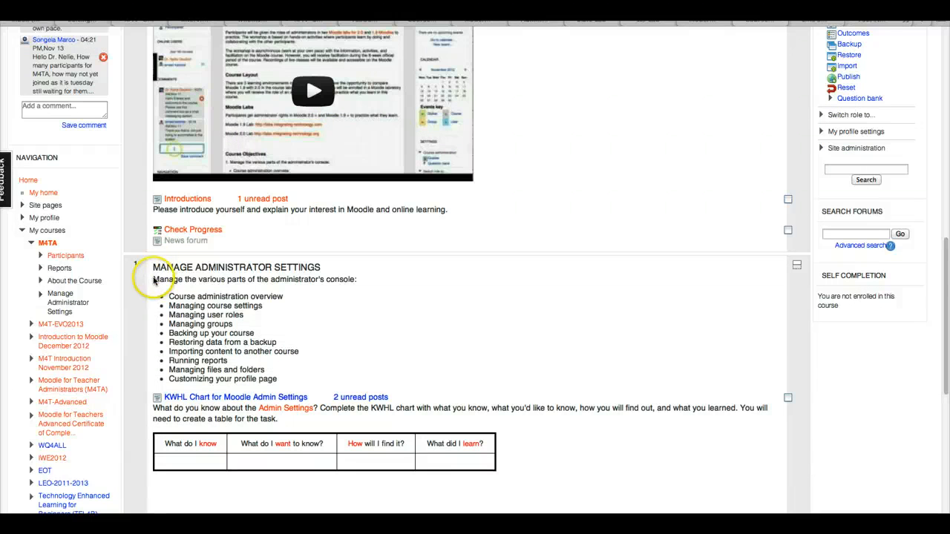
mouse_move(285, 279)
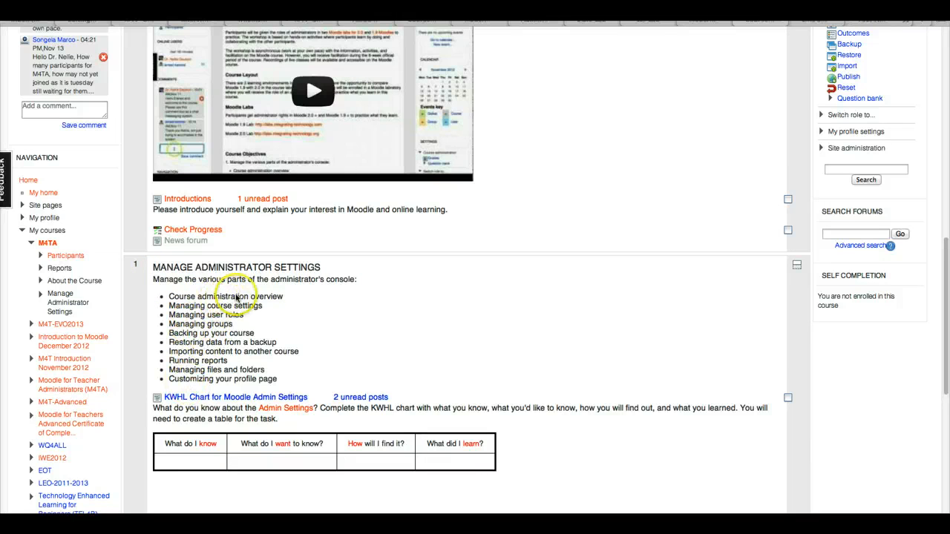
scroll(down, 3)
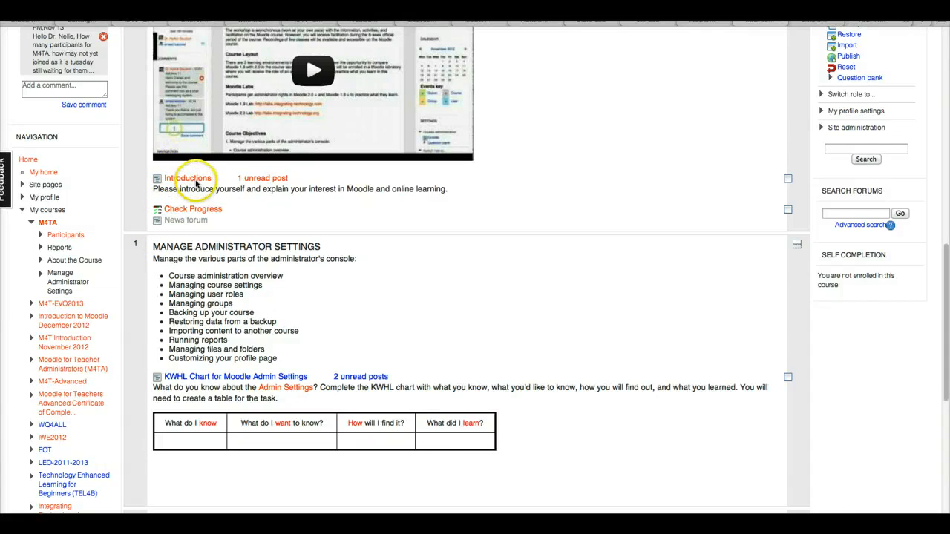
mouse_move(199, 225)
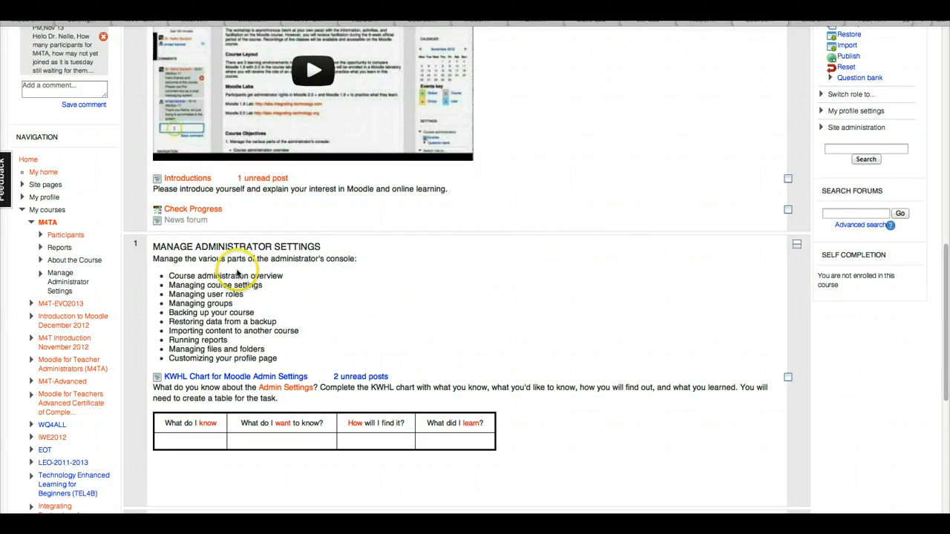
scroll(down, 3)
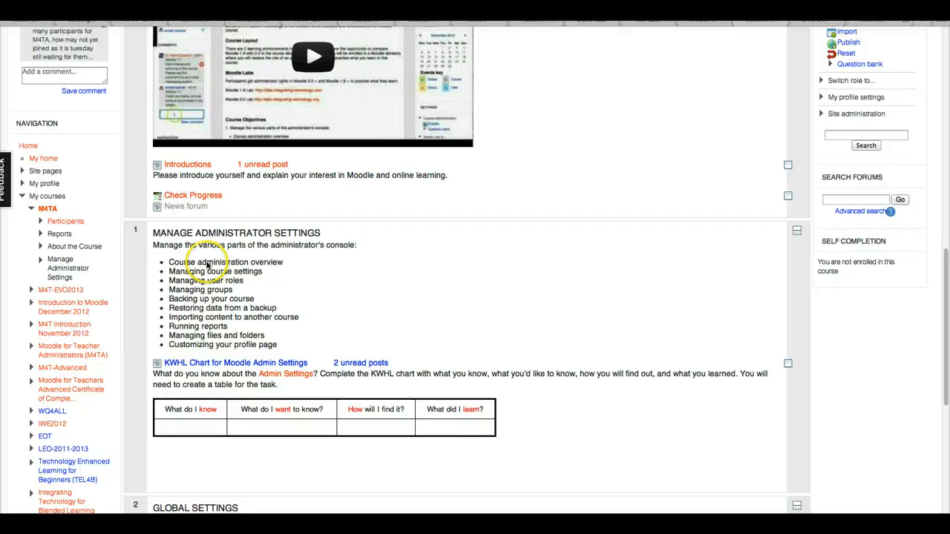
mouse_move(275, 245)
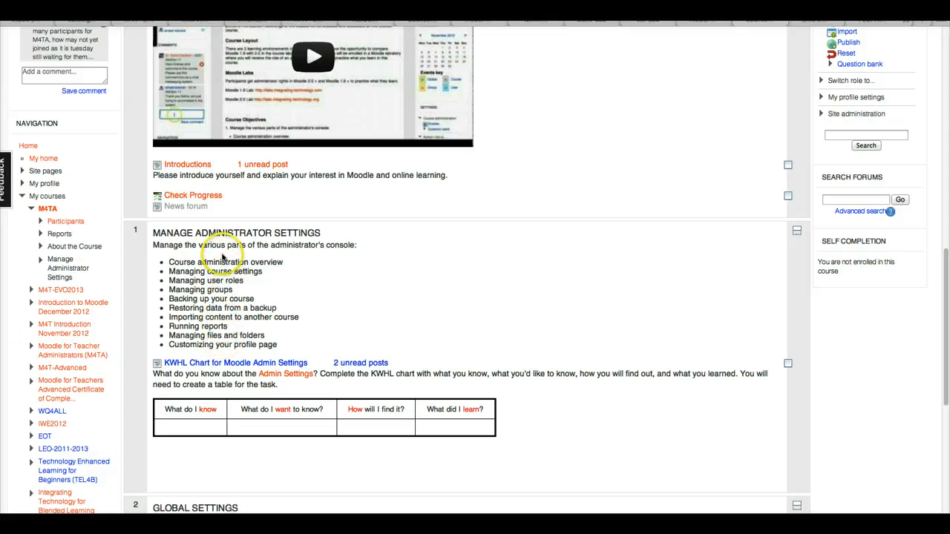
mouse_move(234, 374)
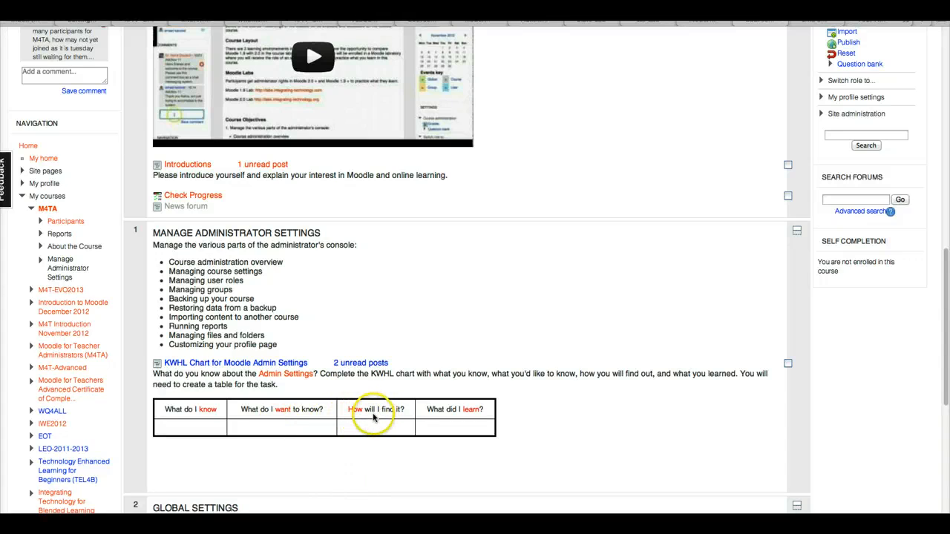
mouse_move(448, 418)
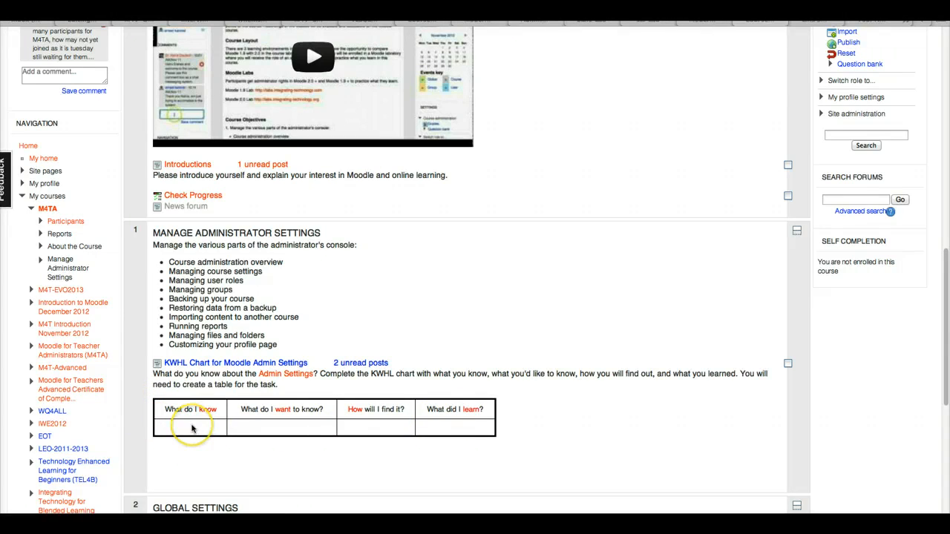
mouse_move(359, 398)
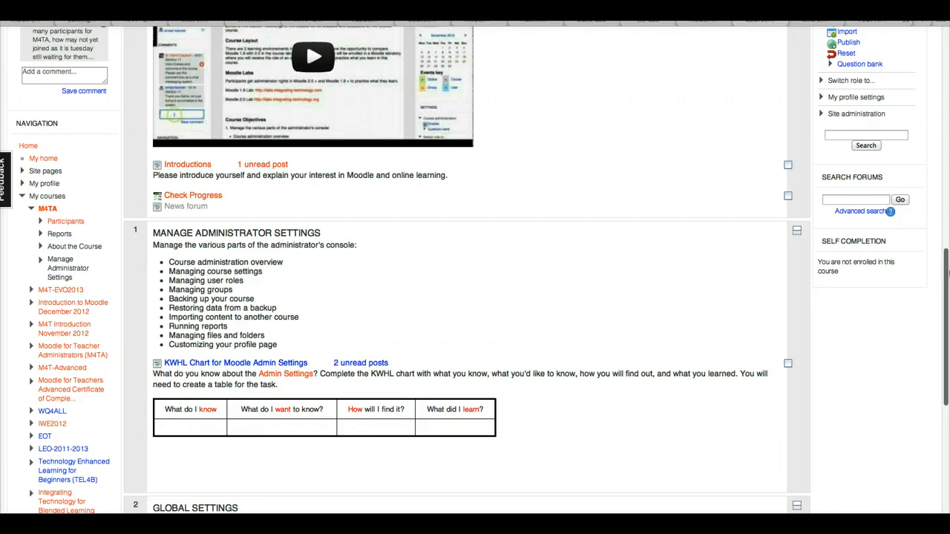
mouse_move(926, 273)
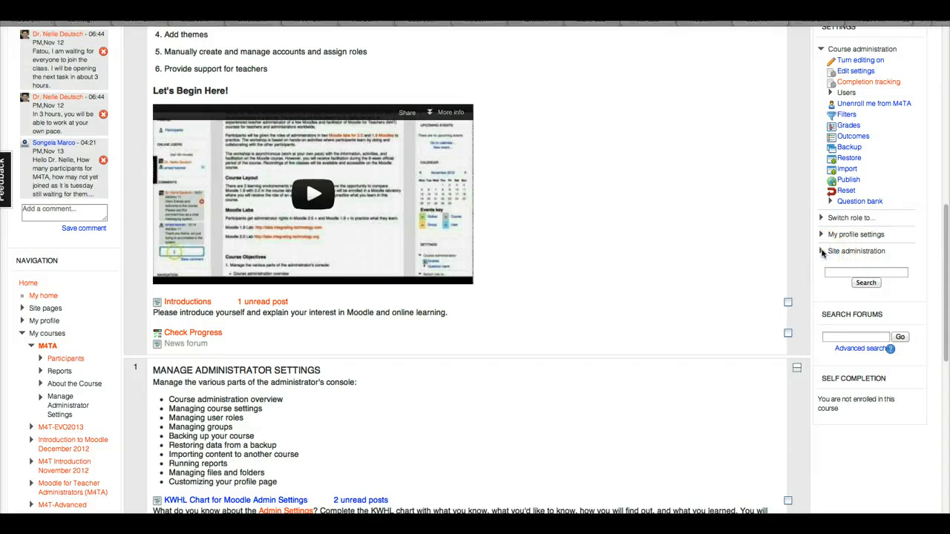
Expand Site administration in the Settings block, then return to the course overview with the lab links.
click(821, 251)
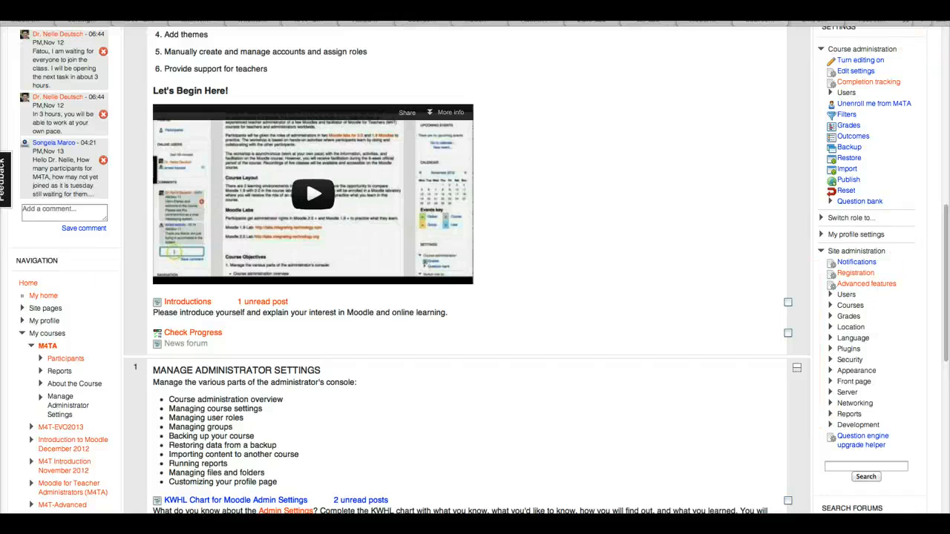
scroll(down, 3)
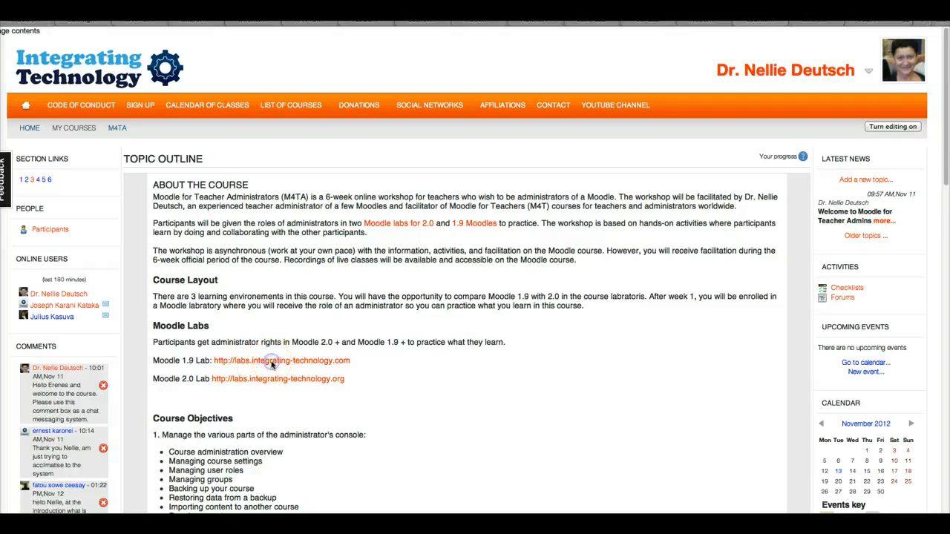
Go to the Moodle 1.9 Lab site's front page from the Moodle Labs links.
click(280, 360)
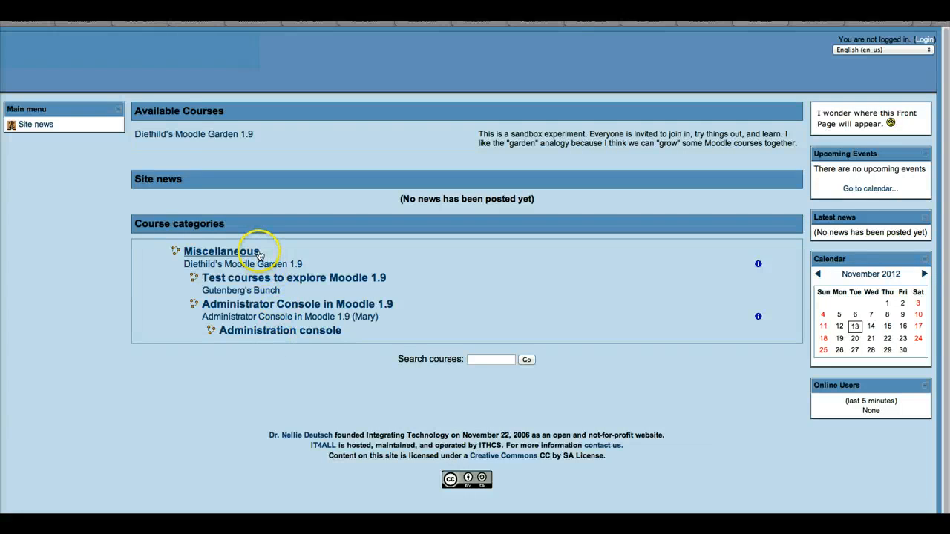
mouse_move(249, 264)
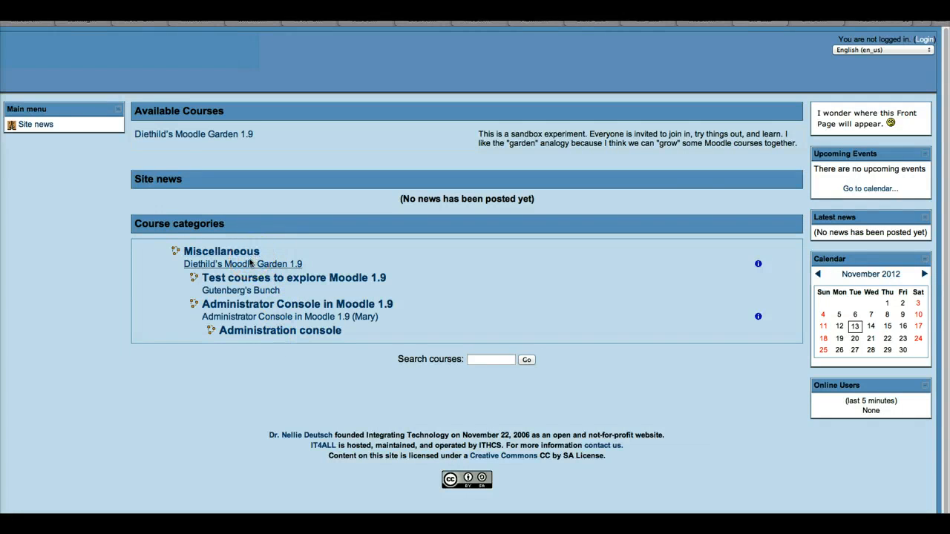
mouse_move(244, 264)
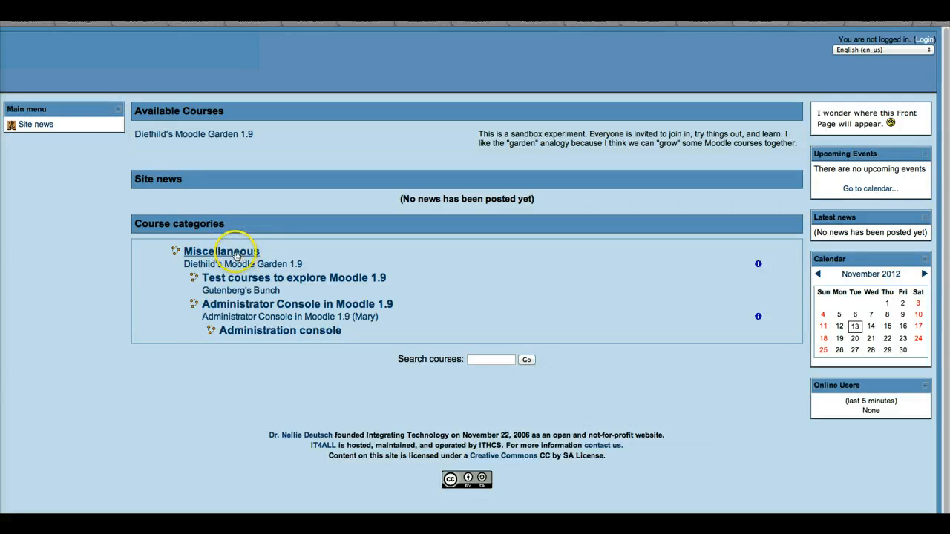
mouse_move(437, 195)
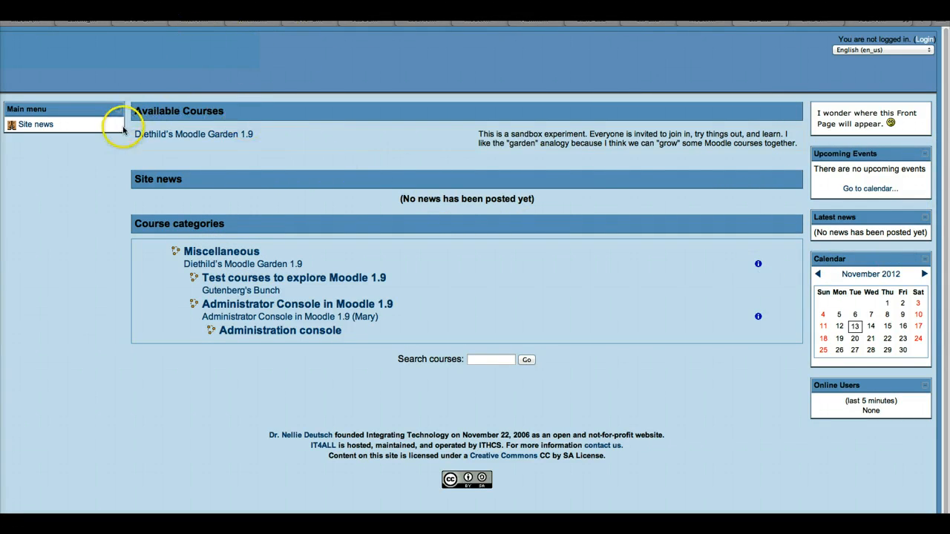
mouse_move(335, 133)
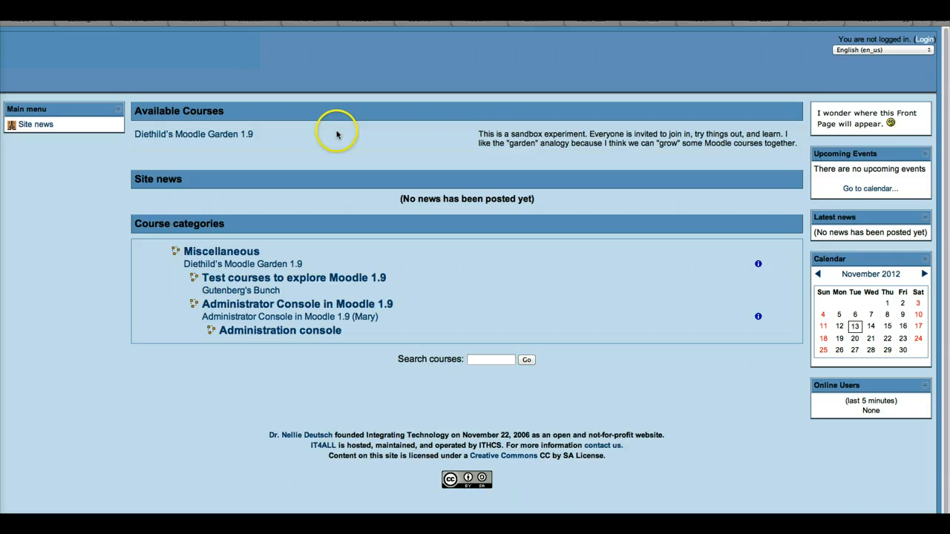
mouse_move(790, 43)
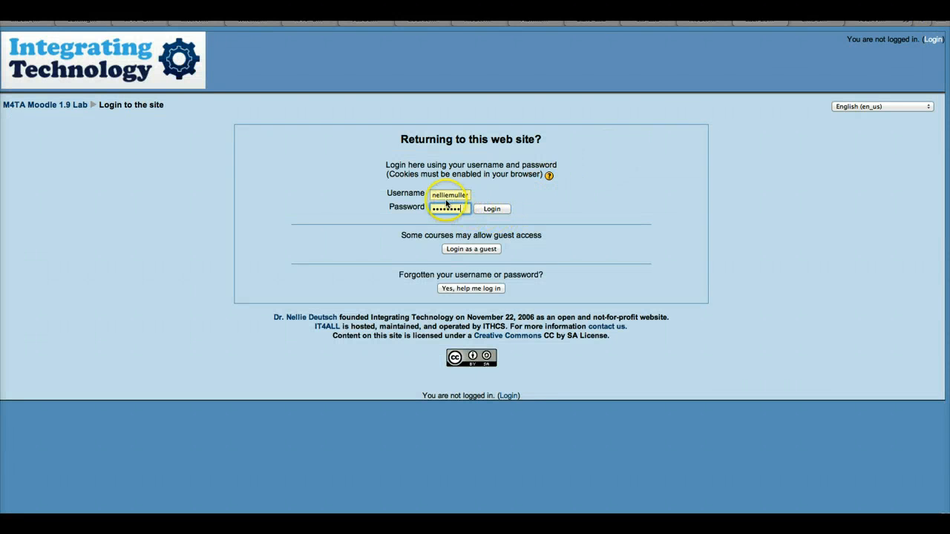
Log in to the Moodle 1.9 lab as administrator and turn editing on for the front page.
click(491, 208)
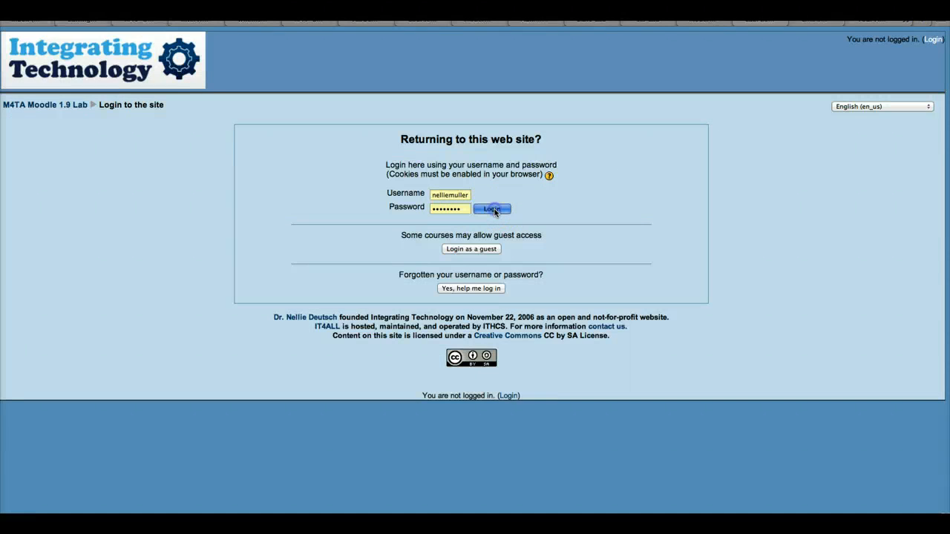
click(491, 208)
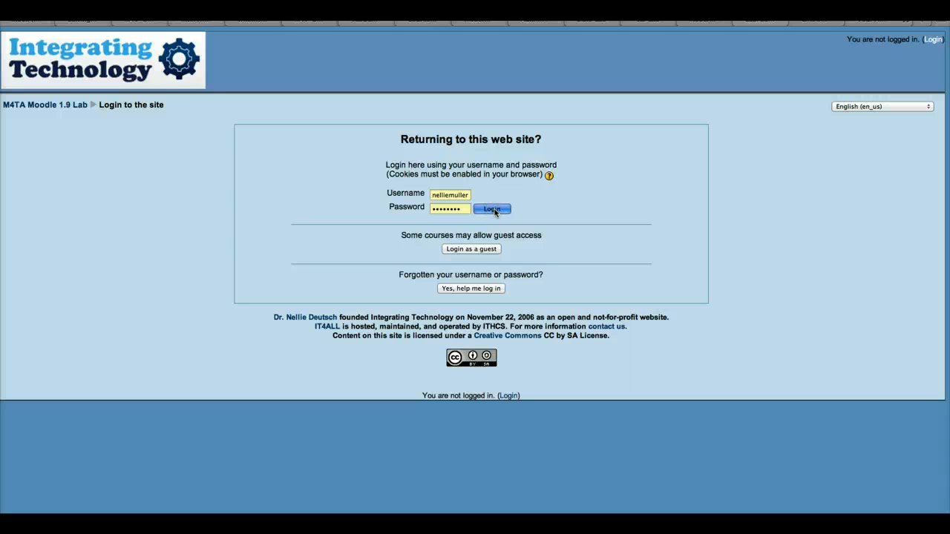
click(491, 208)
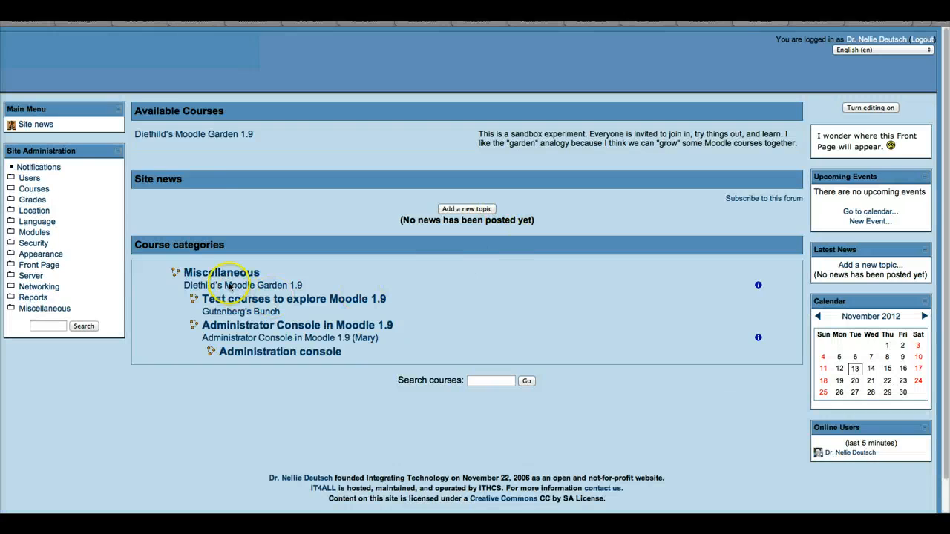
mouse_move(37, 161)
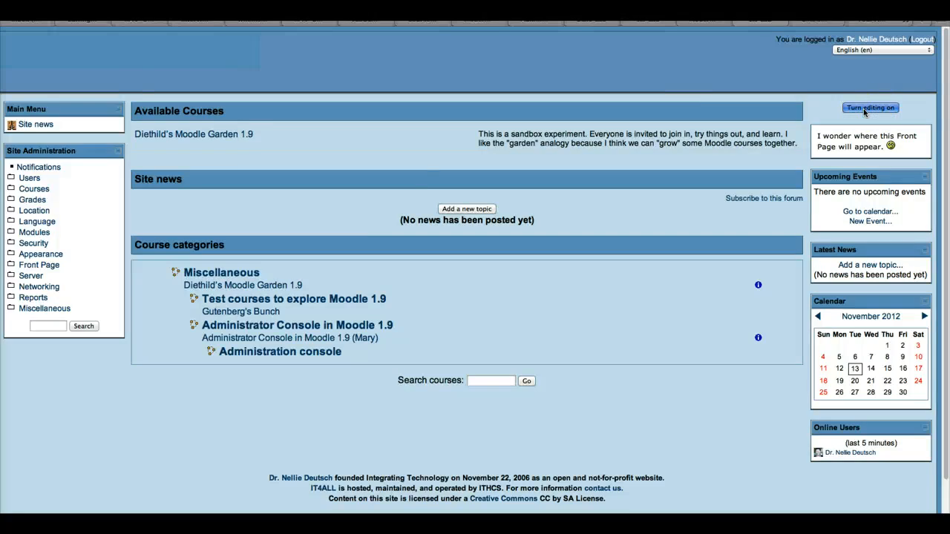
click(870, 106)
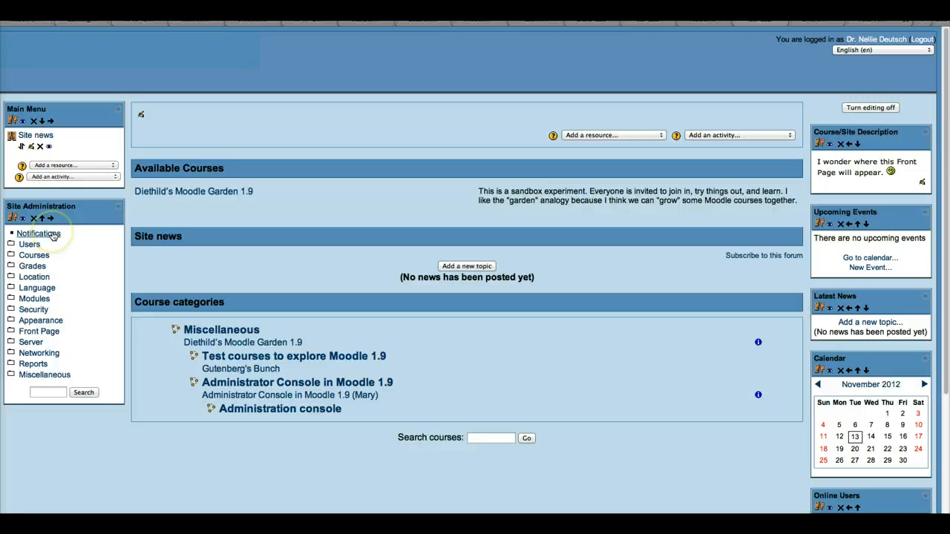
mouse_move(68, 235)
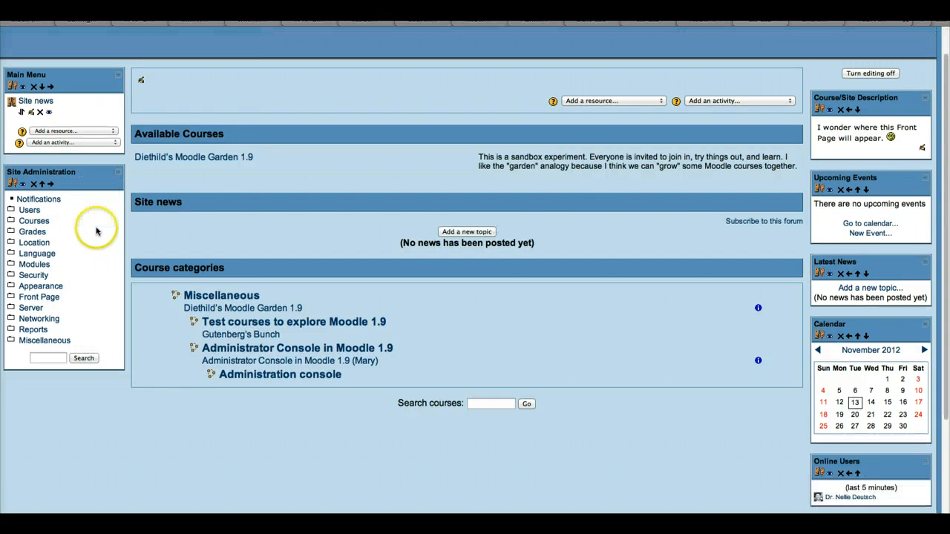
scroll(down, 3)
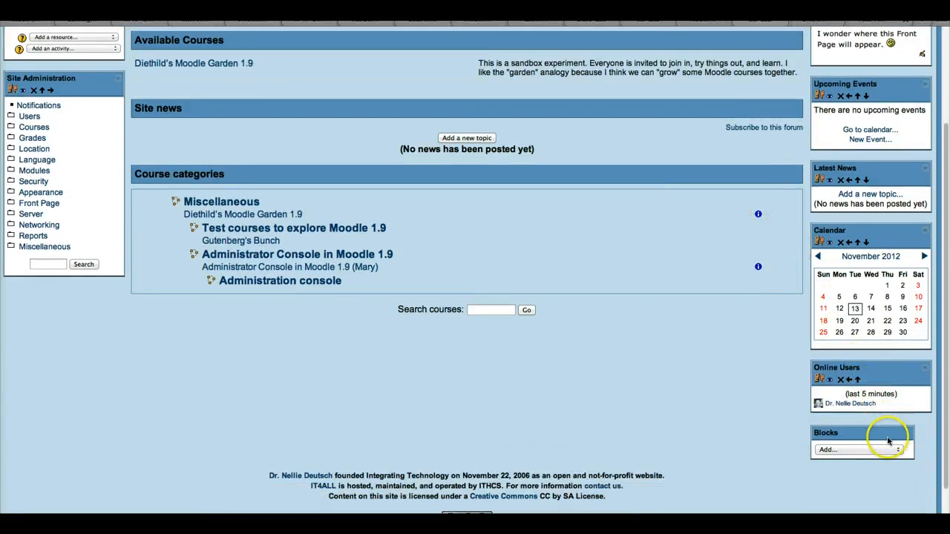
click(861, 450)
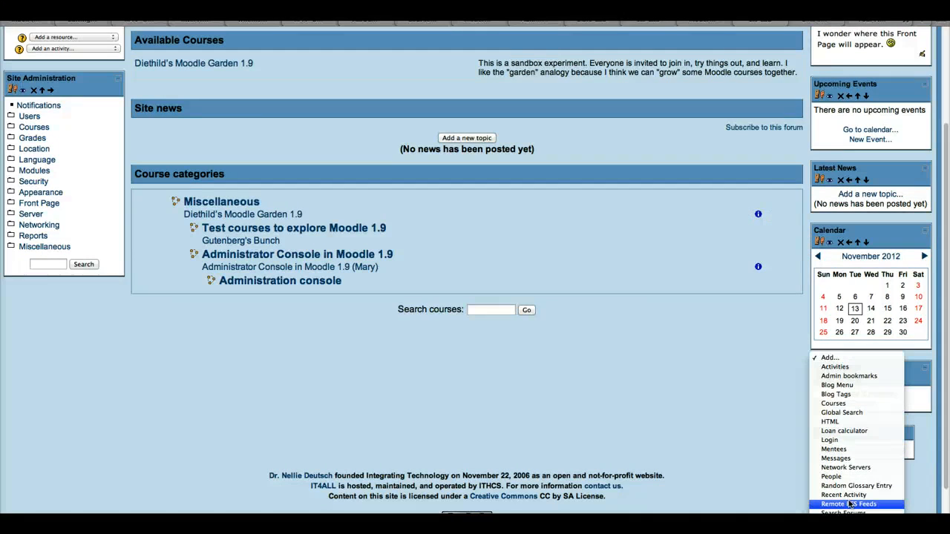
mouse_move(703, 432)
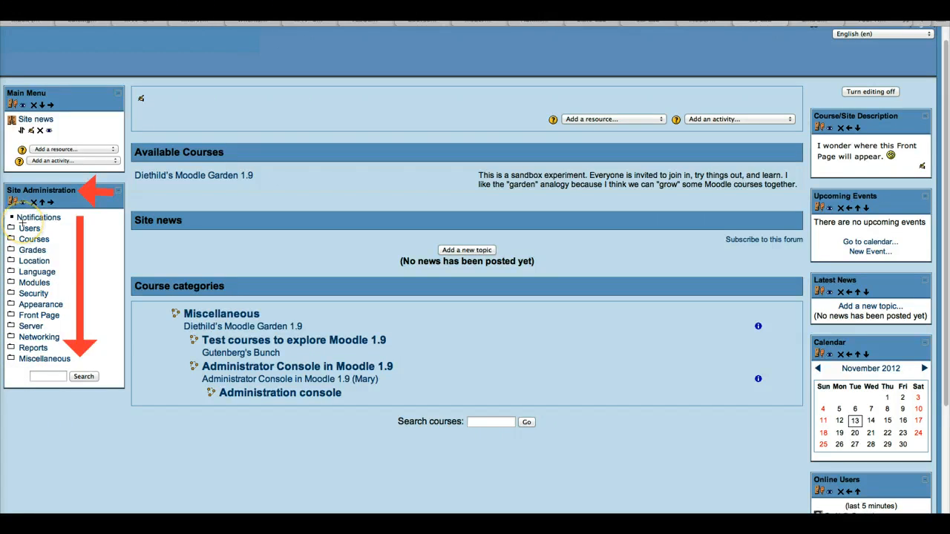
mouse_move(65, 404)
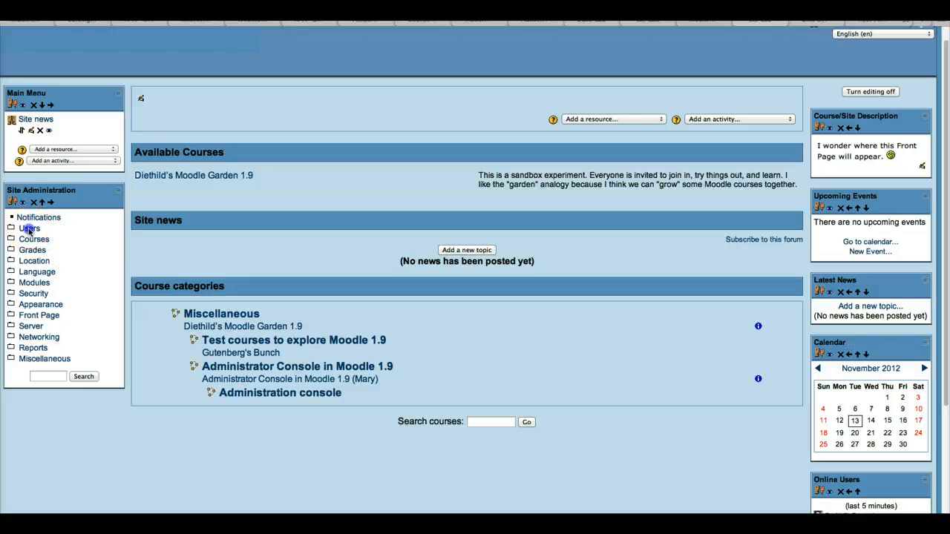
Expand Users > Accounts in Site Administration and reach the Add a new user form.
click(30, 228)
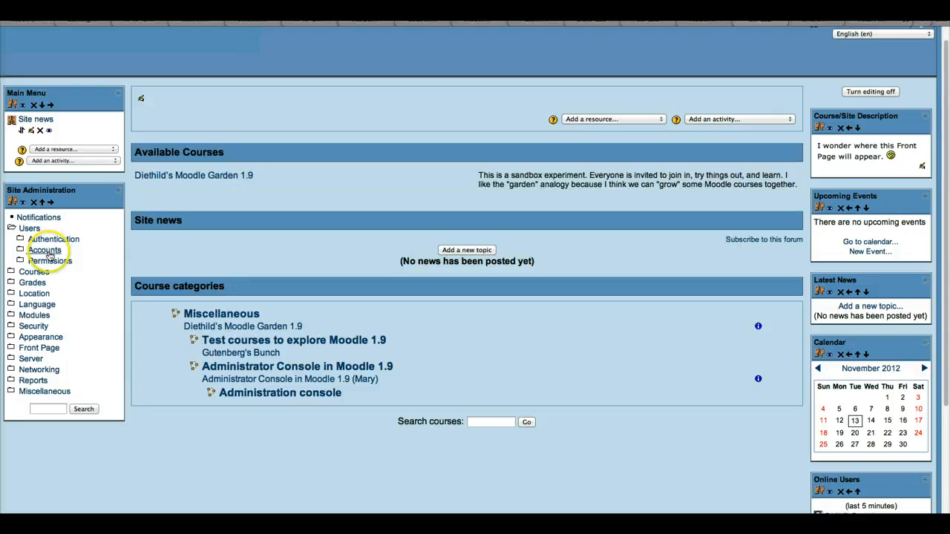
click(45, 250)
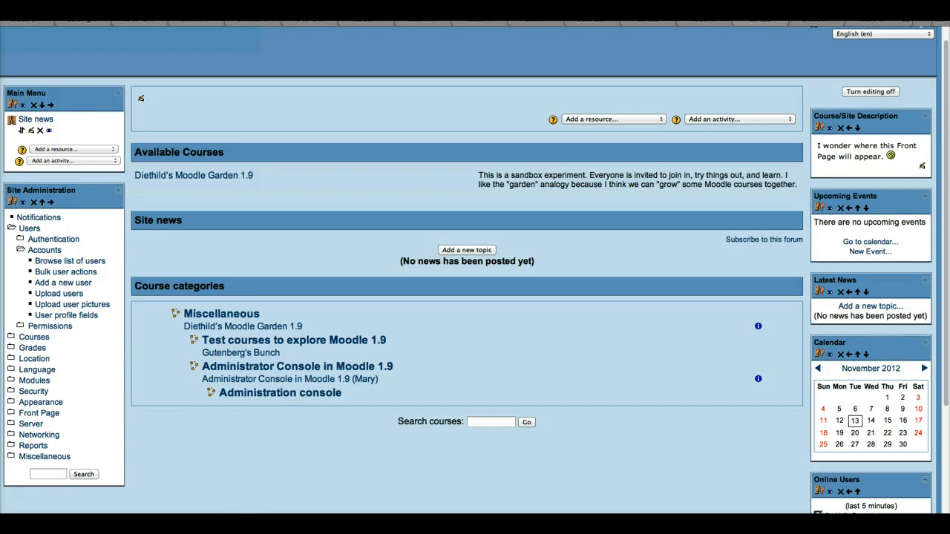
mouse_move(96, 246)
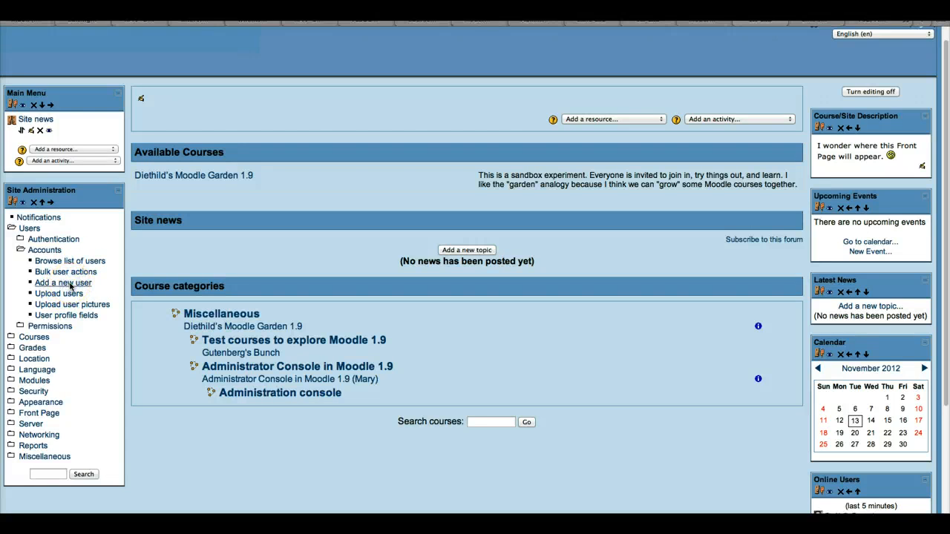
click(63, 282)
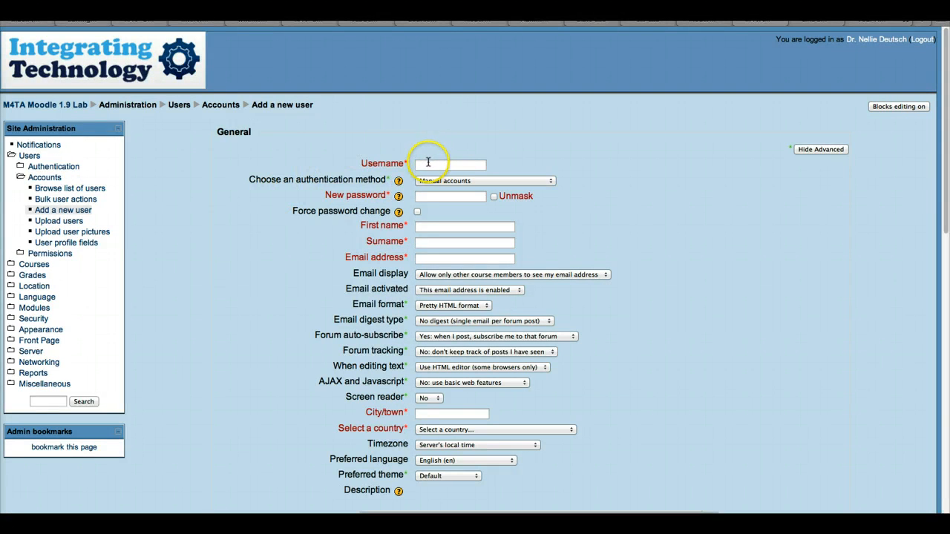
Browse the new-user form, submit it with Update profile, then go to Assign system roles under Permissions.
click(450, 164)
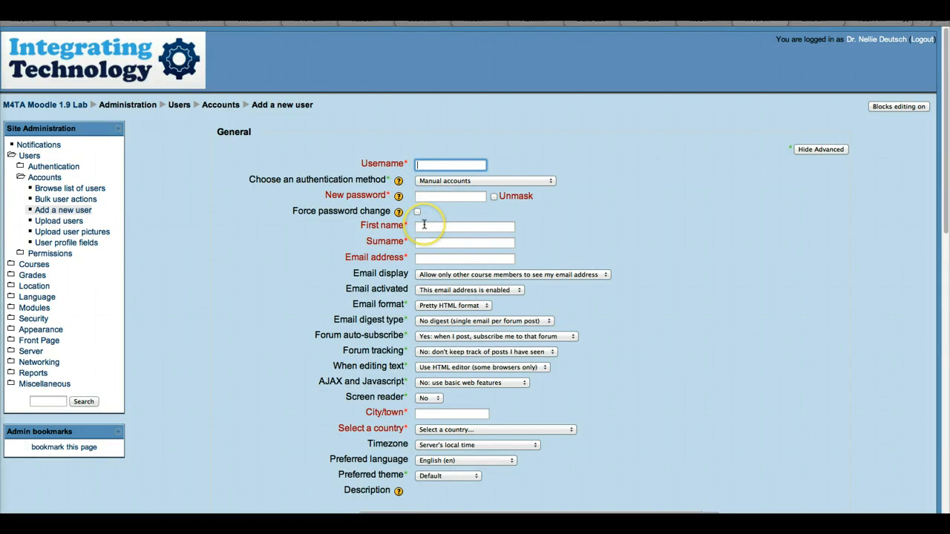
mouse_move(423, 228)
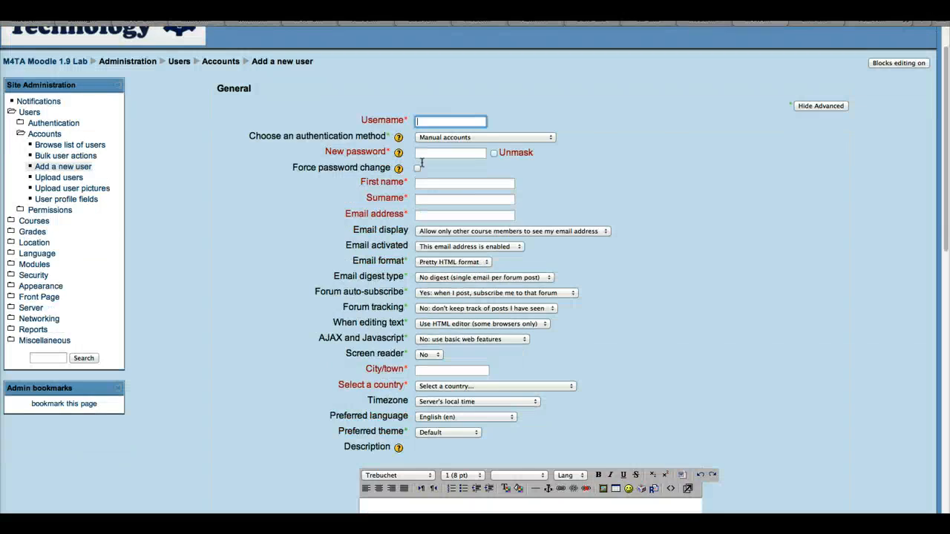
scroll(down, 3)
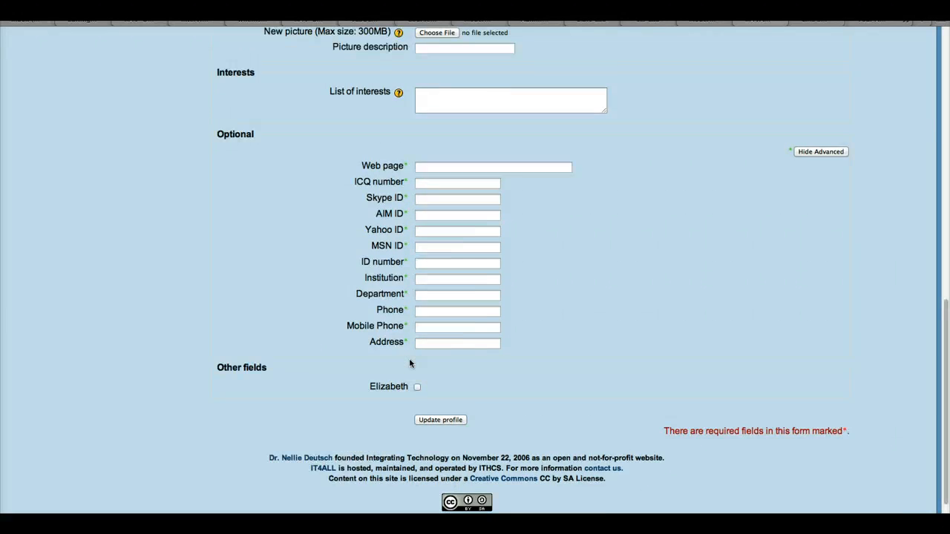
click(62, 211)
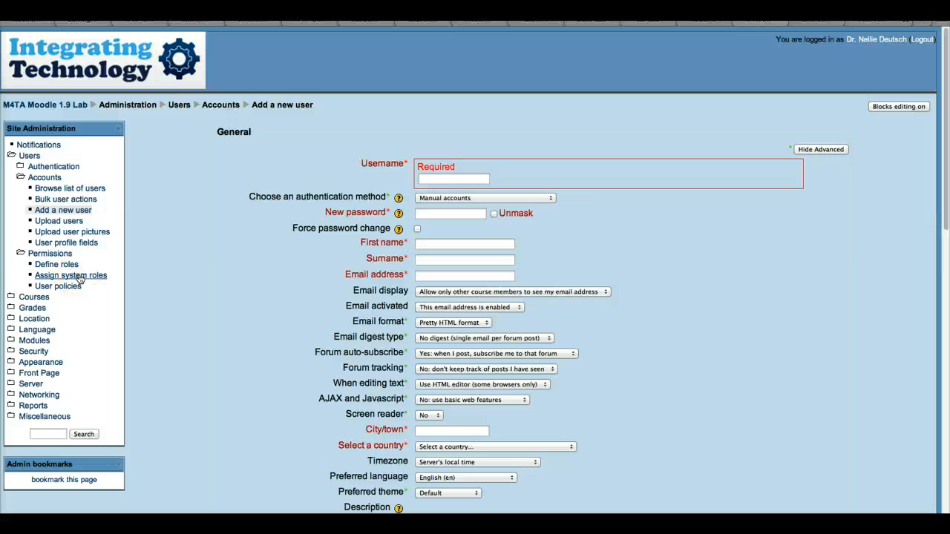
click(72, 275)
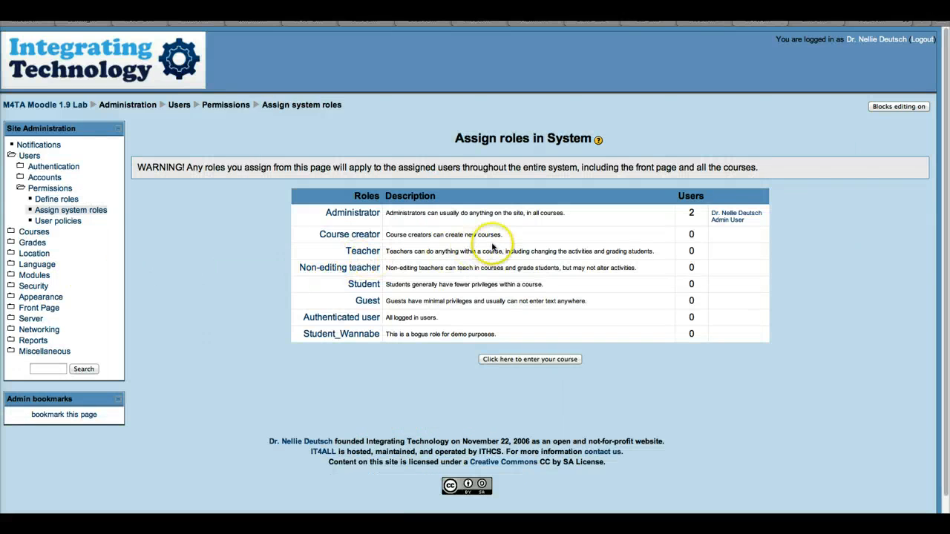
mouse_move(727, 217)
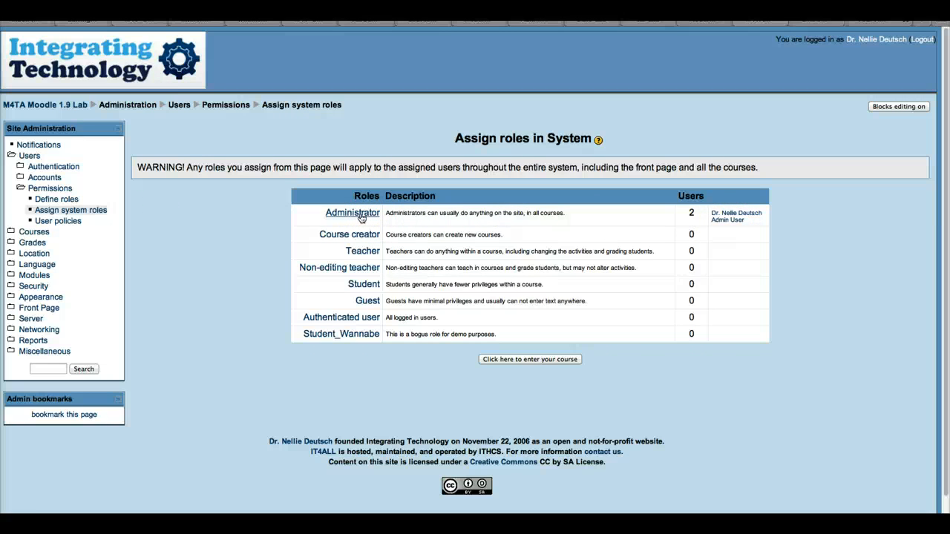
Show the Administrator role's assignment page with its existing users.
click(353, 214)
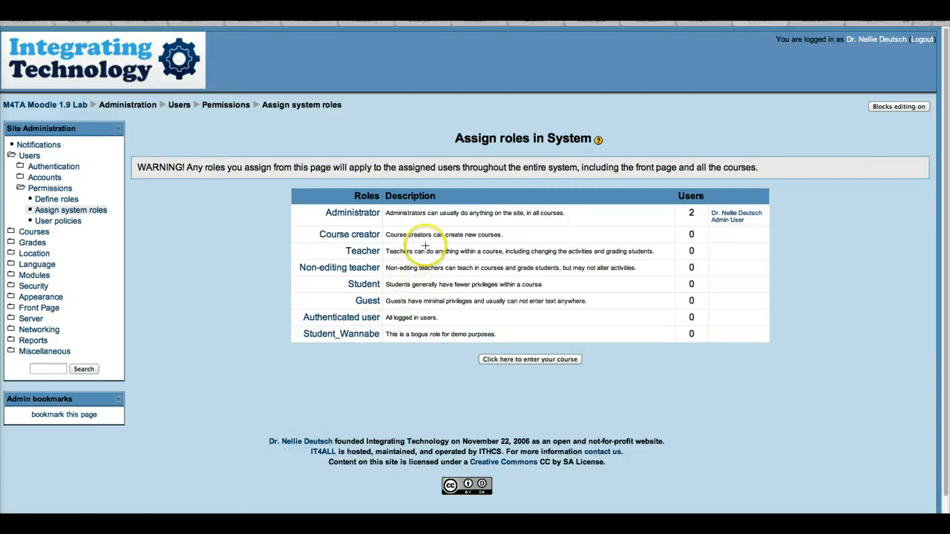
mouse_move(33, 97)
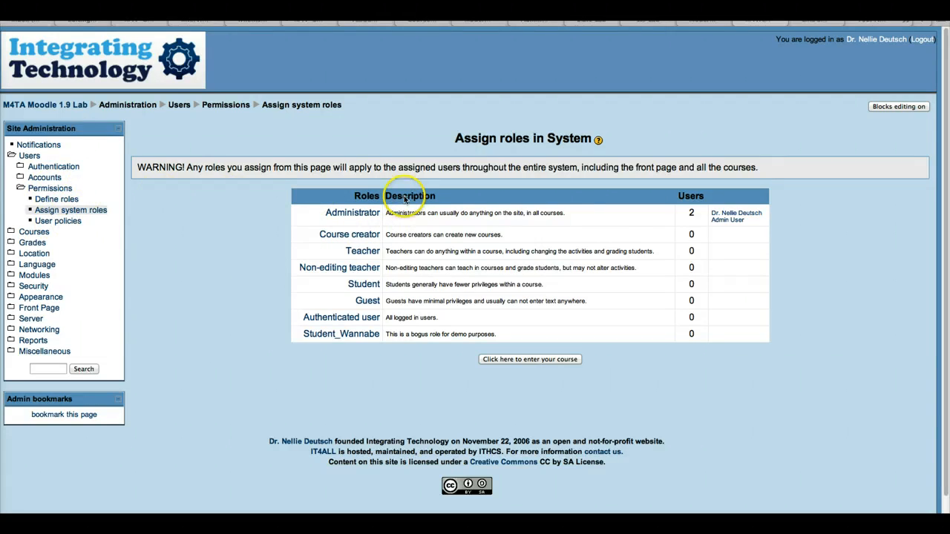
mouse_move(353, 220)
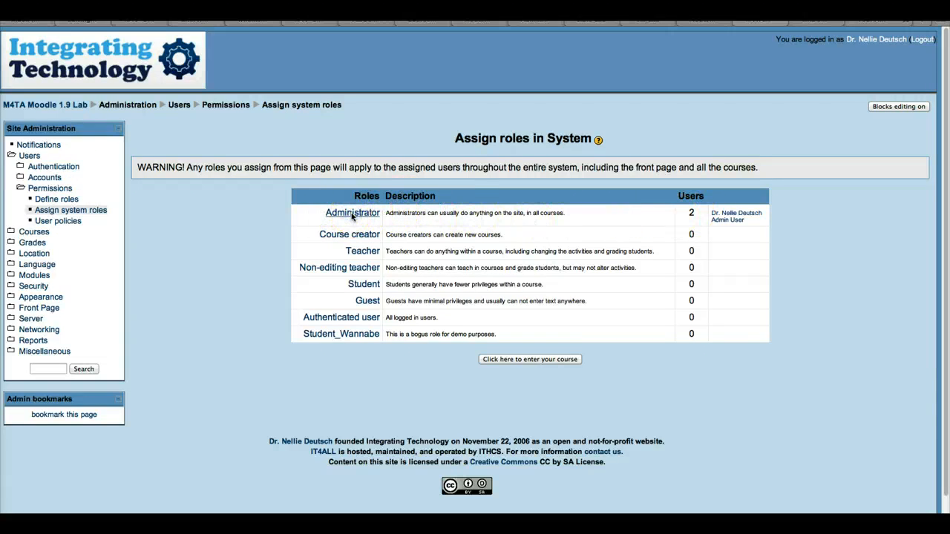
click(352, 214)
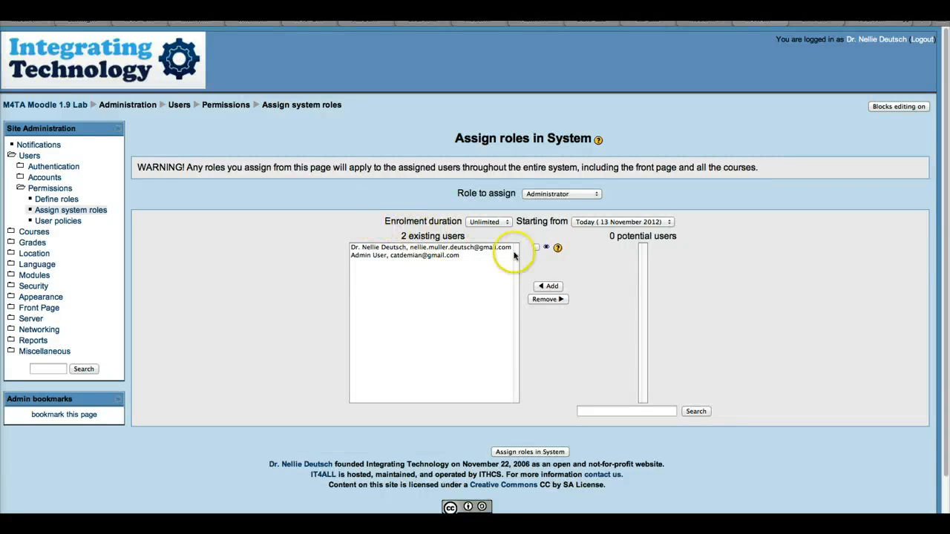
mouse_move(601, 423)
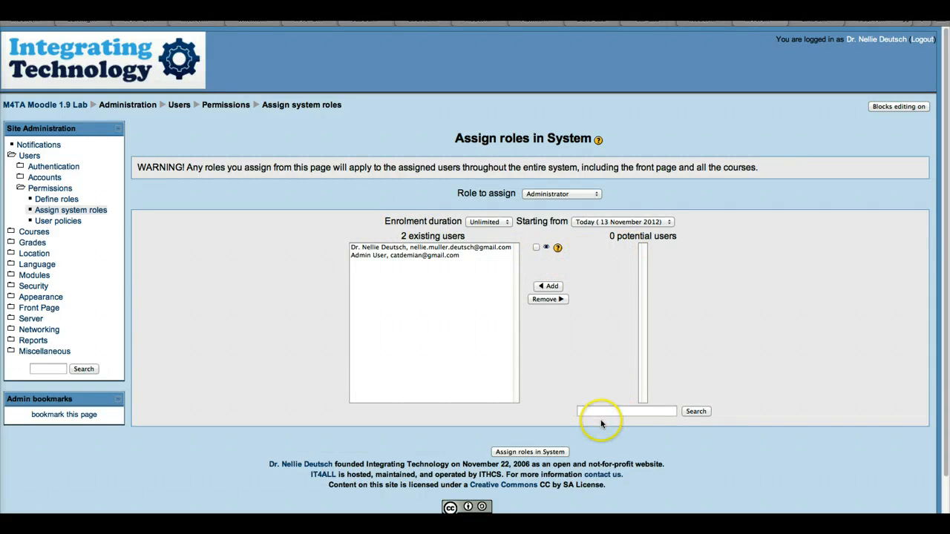
Search the Administrator role's potential users for 'Elizab', returning zero results.
click(626, 411)
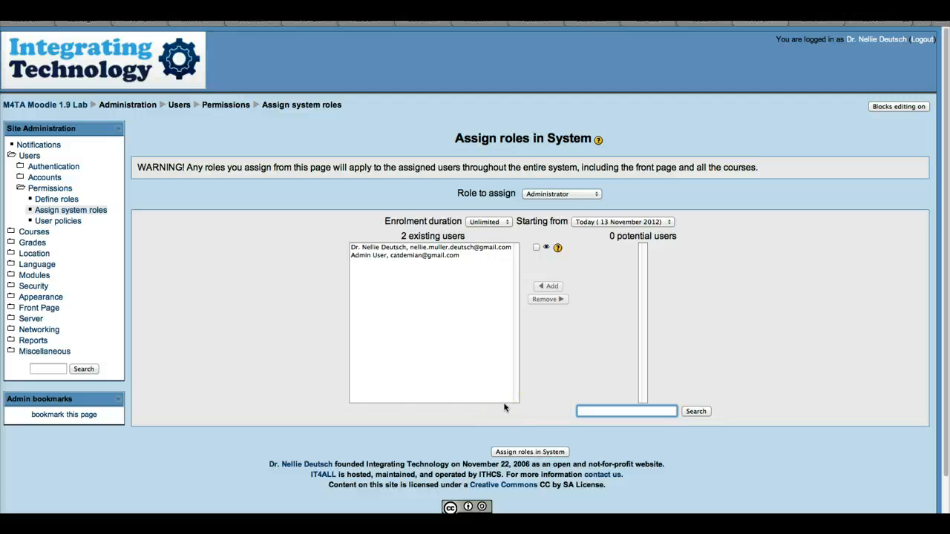
click(626, 411)
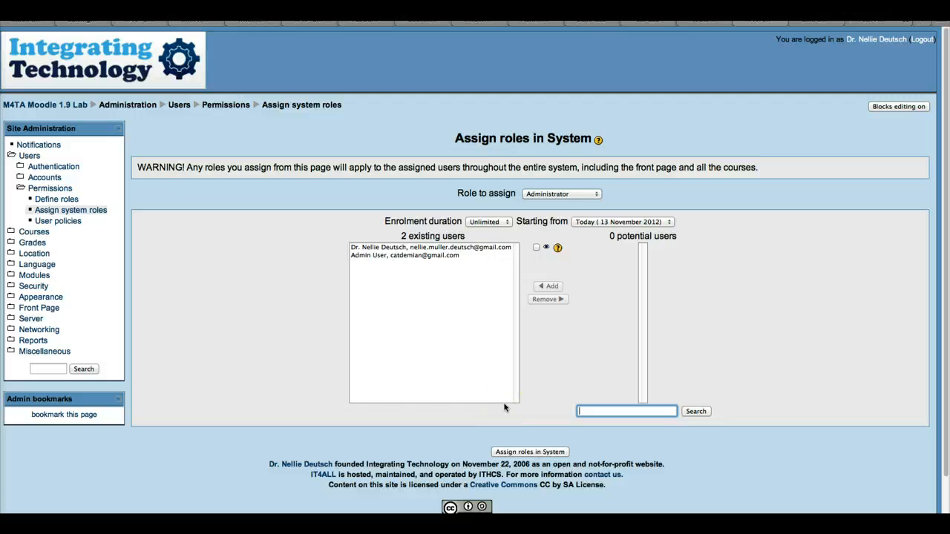
text(Elizabeth)
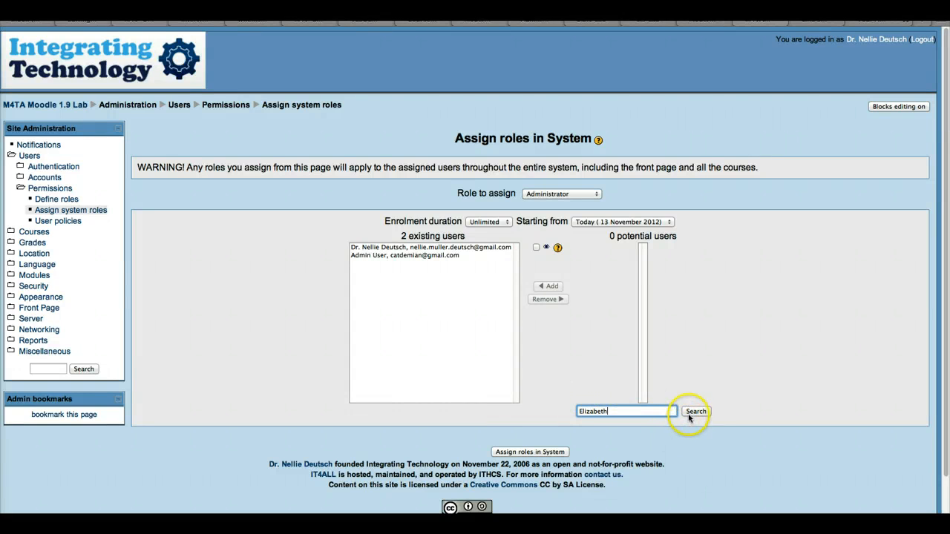
click(695, 411)
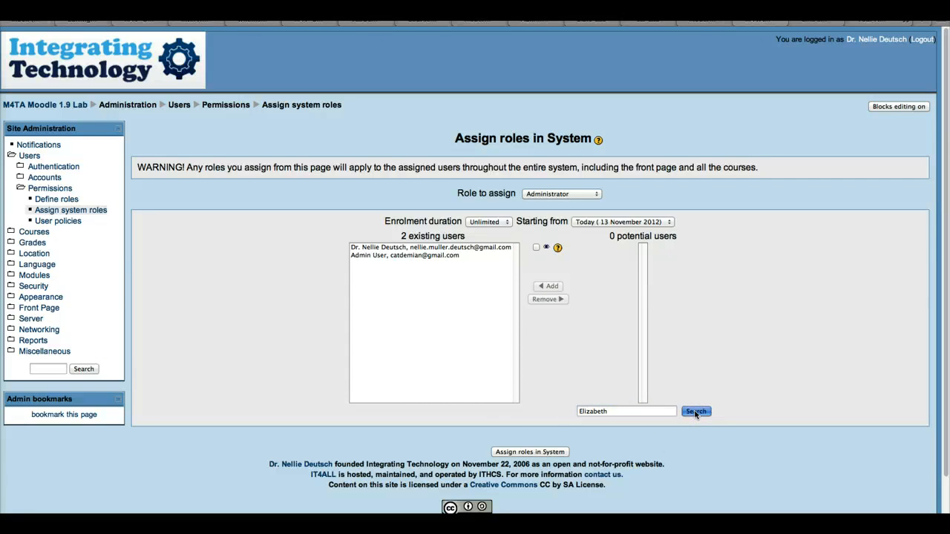
click(694, 412)
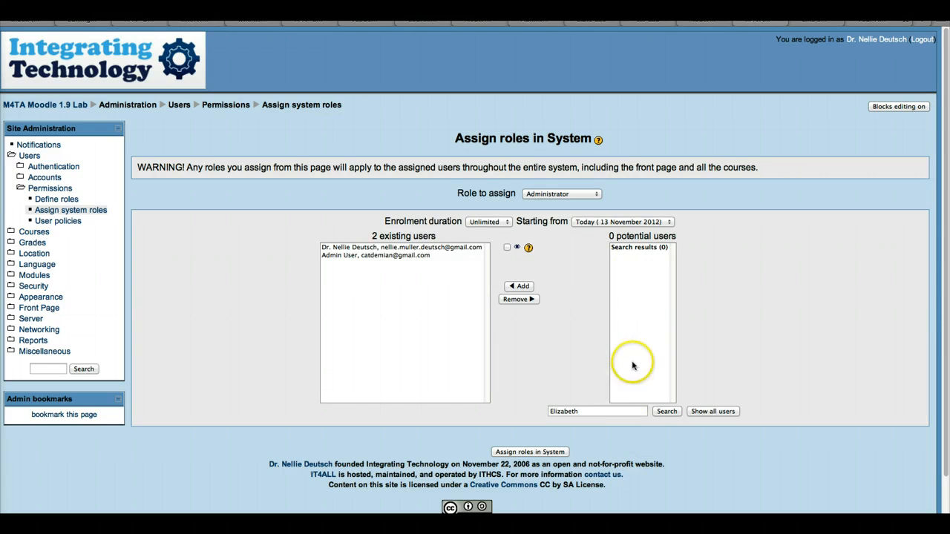
mouse_move(552, 463)
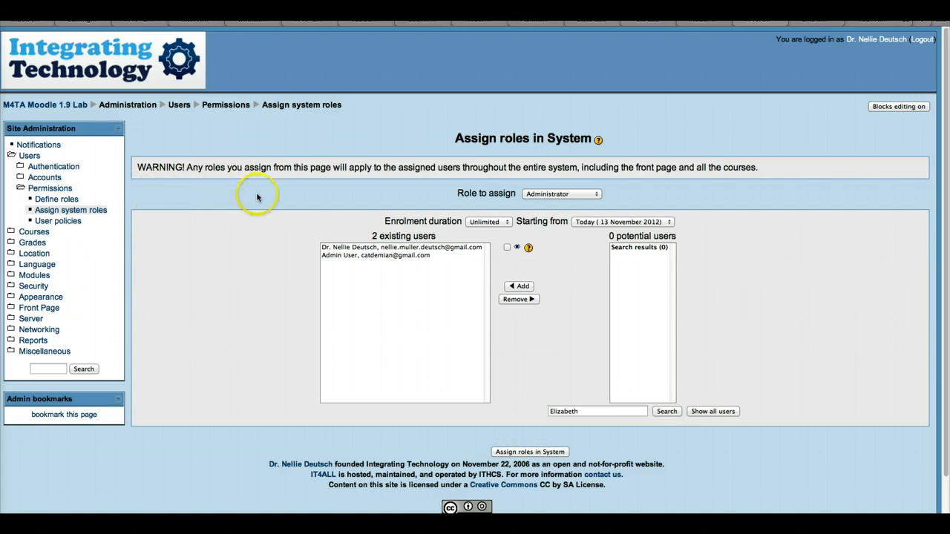
mouse_move(30, 30)
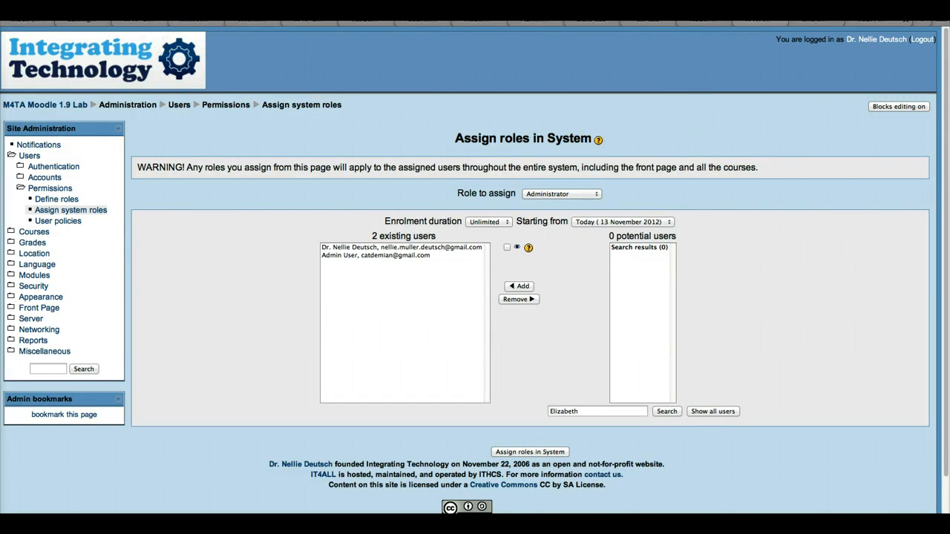
mouse_move(652, 24)
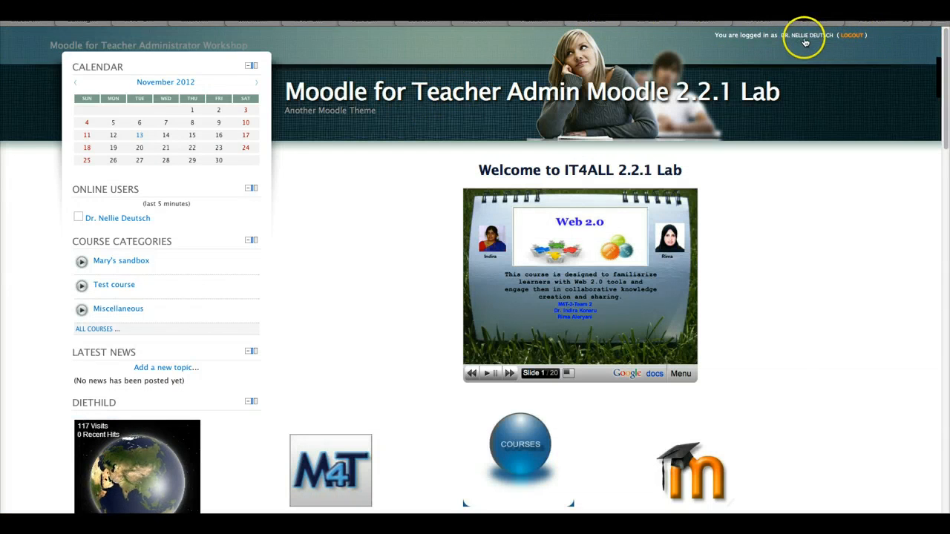
mouse_move(448, 211)
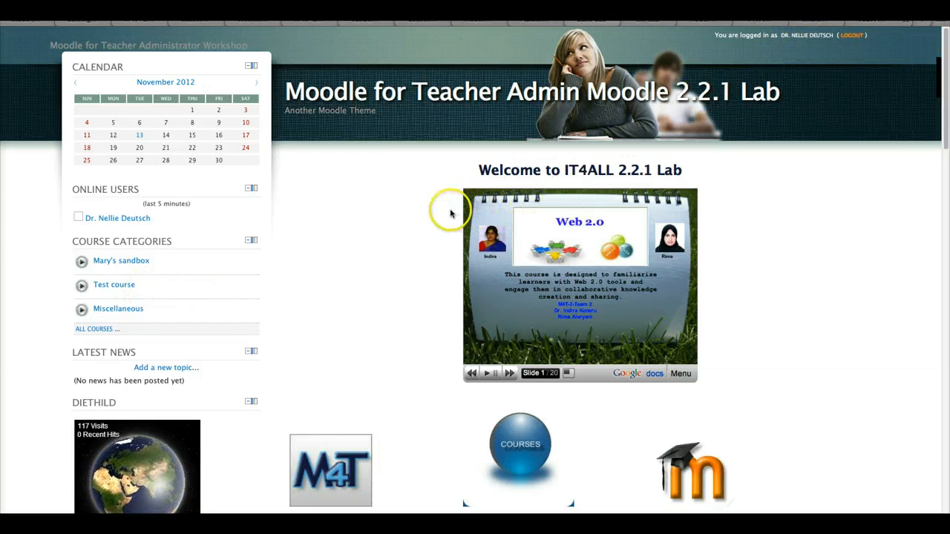
Scroll the Moodle 2.2.1 lab front page down to its available courses and Settings block.
scroll(down, 3)
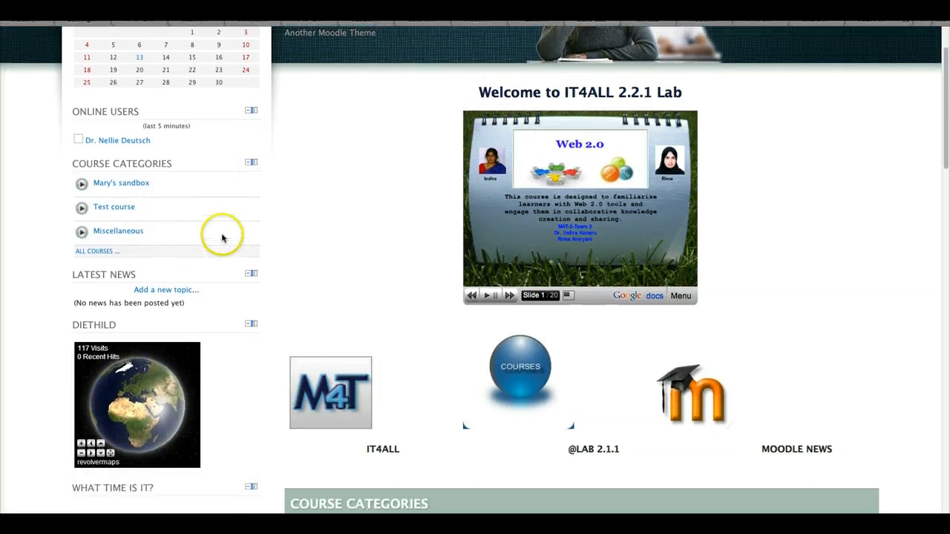
scroll(down, 3)
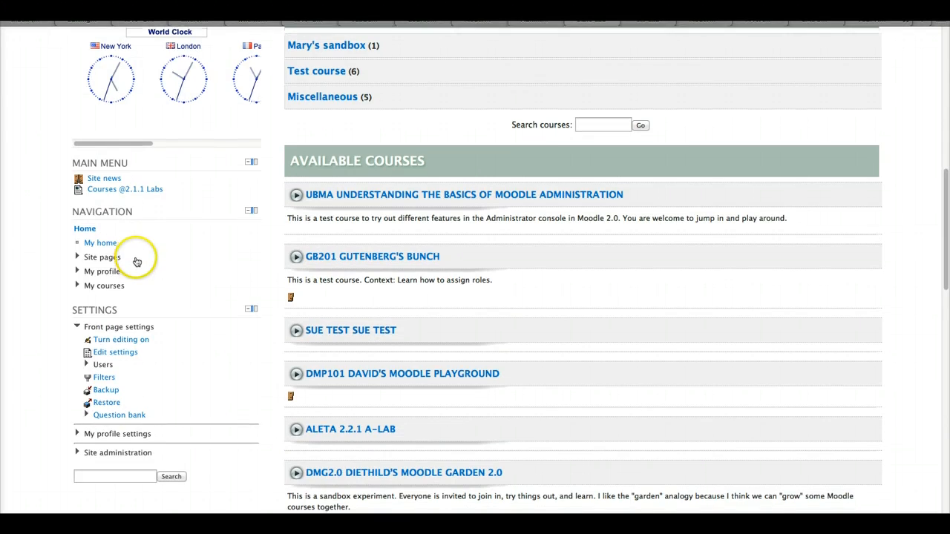
scroll(down, 3)
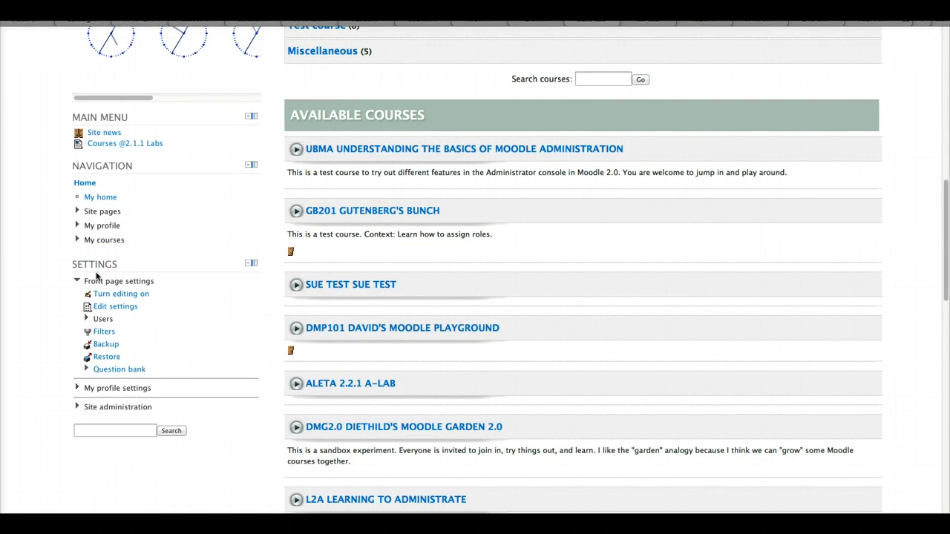
scroll(down, 3)
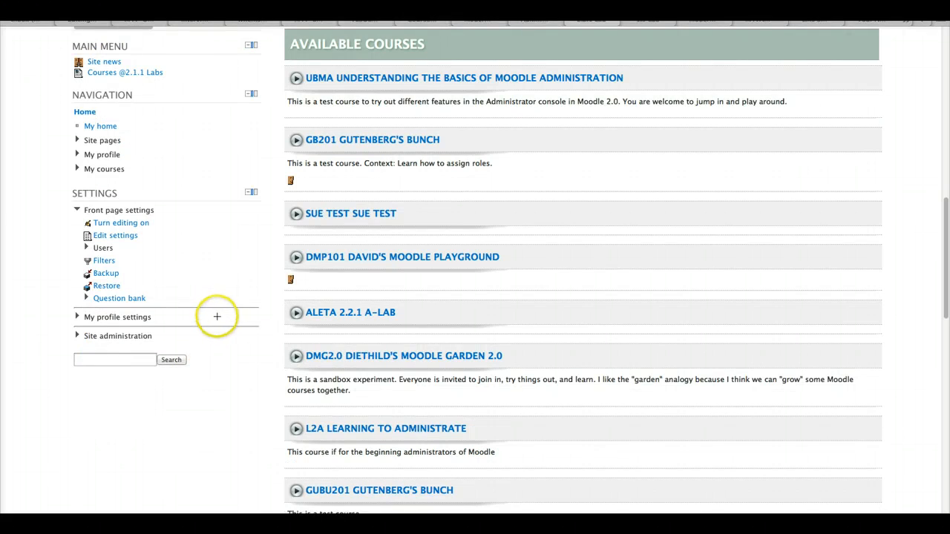
mouse_move(217, 336)
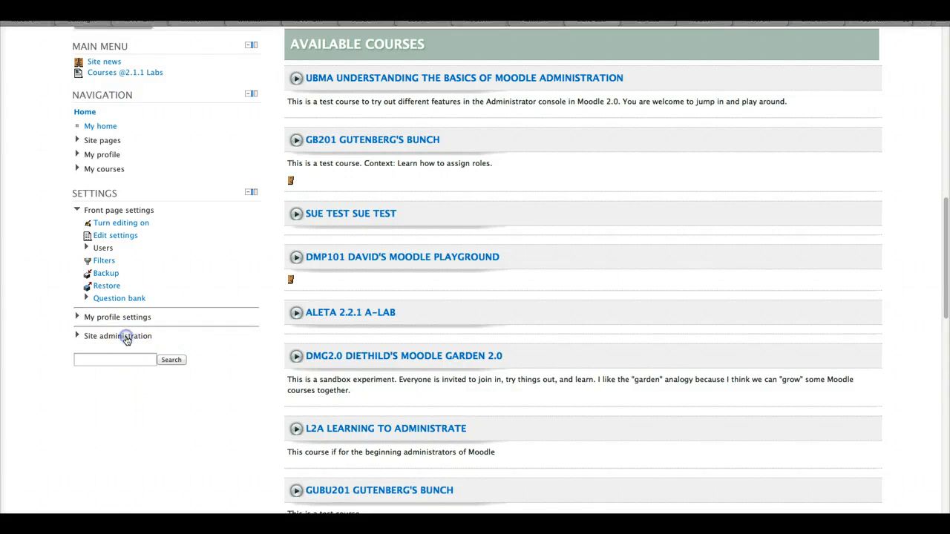
Expand Site administration > Users > Accounts and reach the 2.2.1 lab's Add a new user form.
click(117, 336)
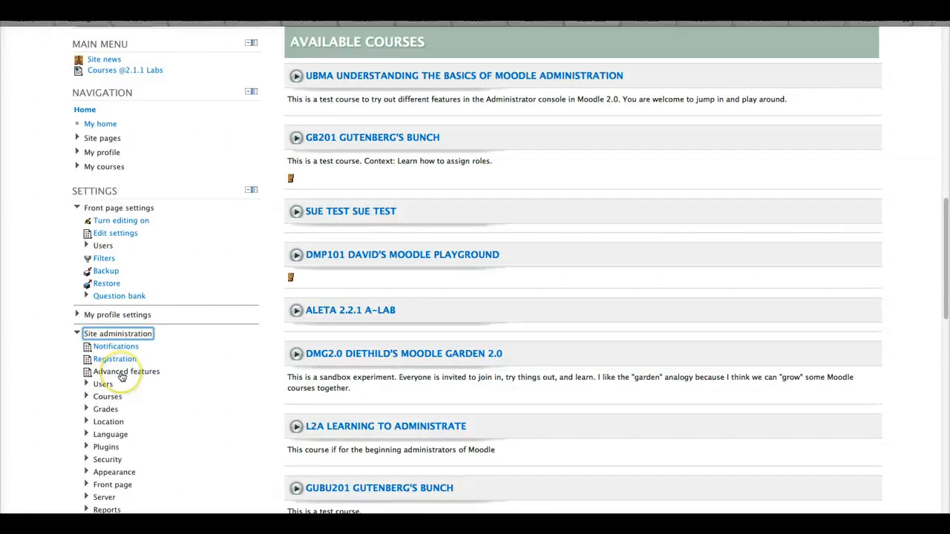
scroll(down, 3)
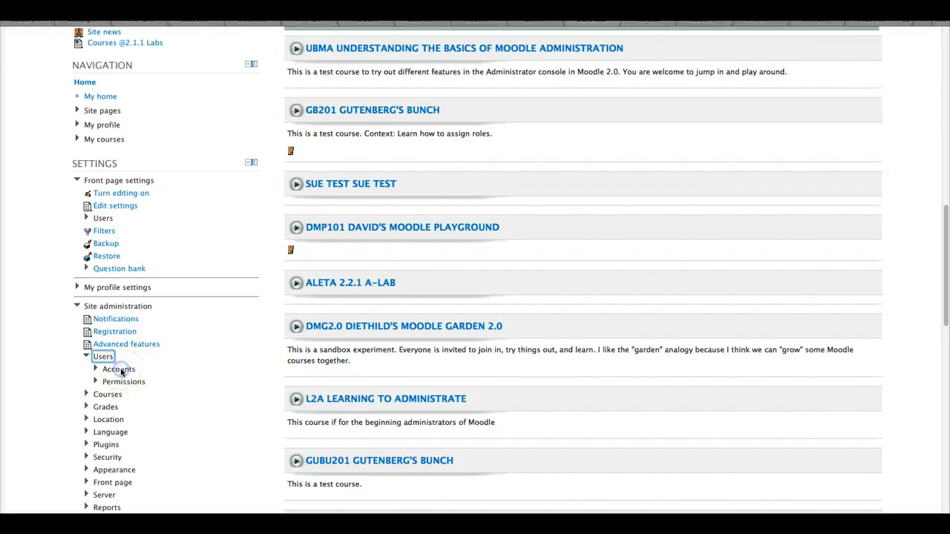
click(119, 368)
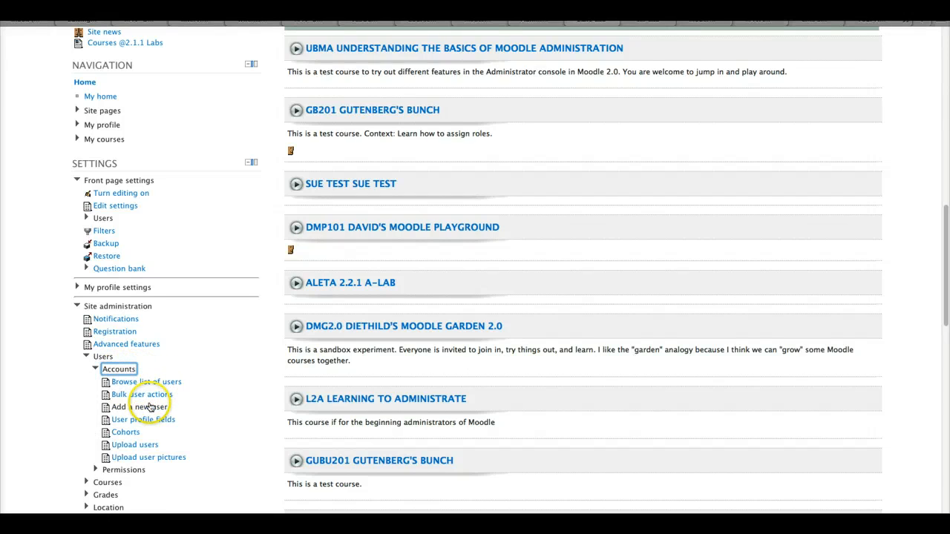
mouse_move(152, 406)
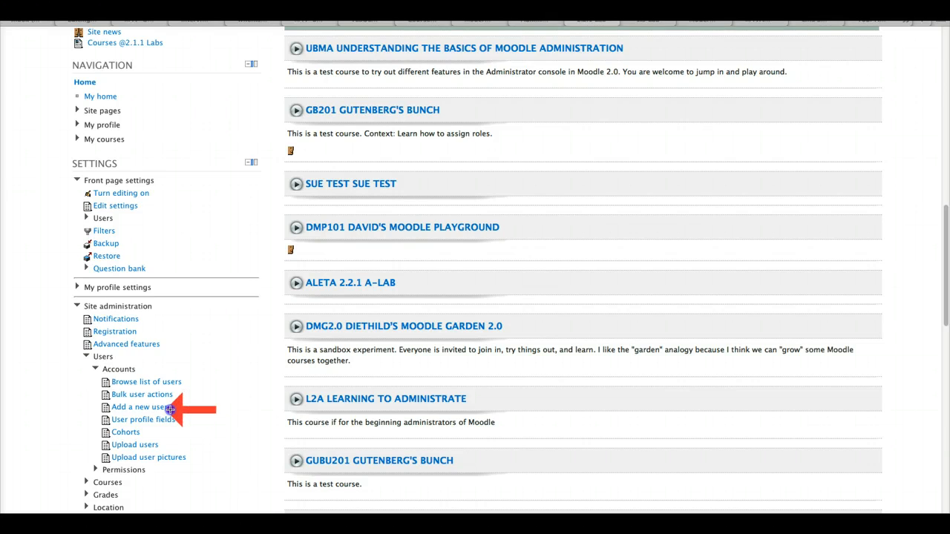
mouse_move(170, 471)
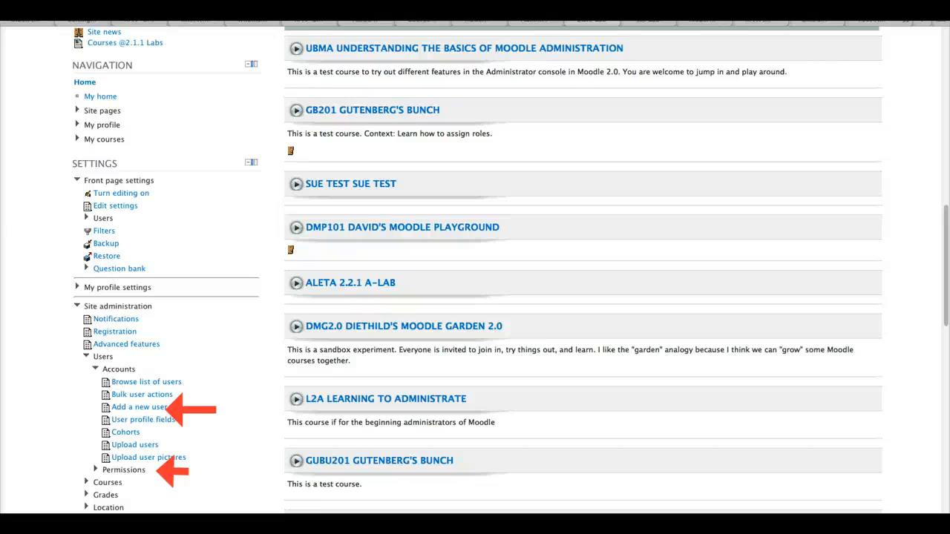
mouse_move(216, 488)
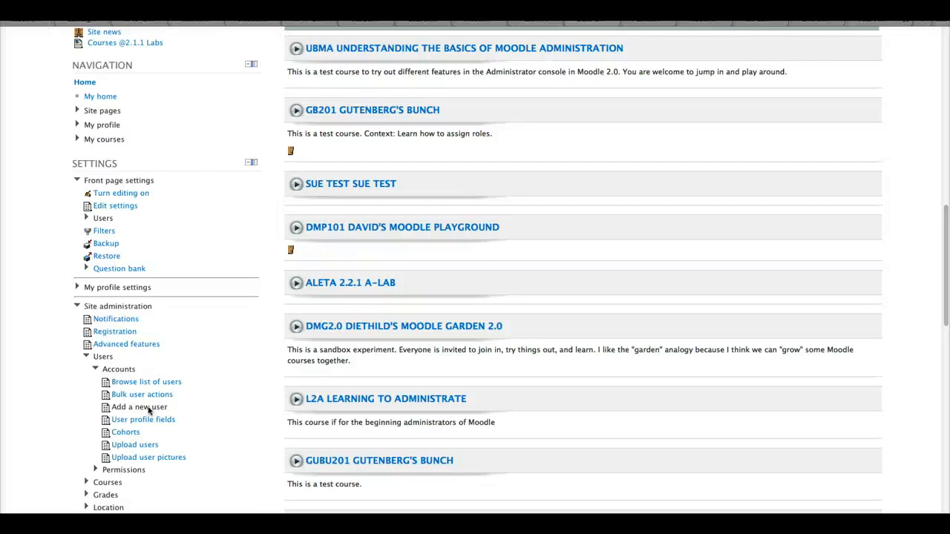
click(138, 407)
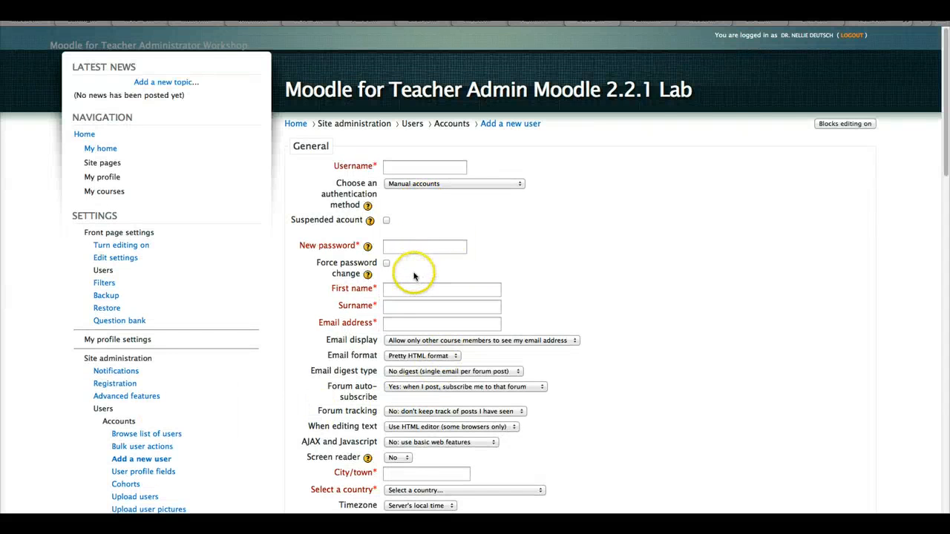
Scroll down the Add a new user form to the city, country, timezone and description fields.
scroll(down, 3)
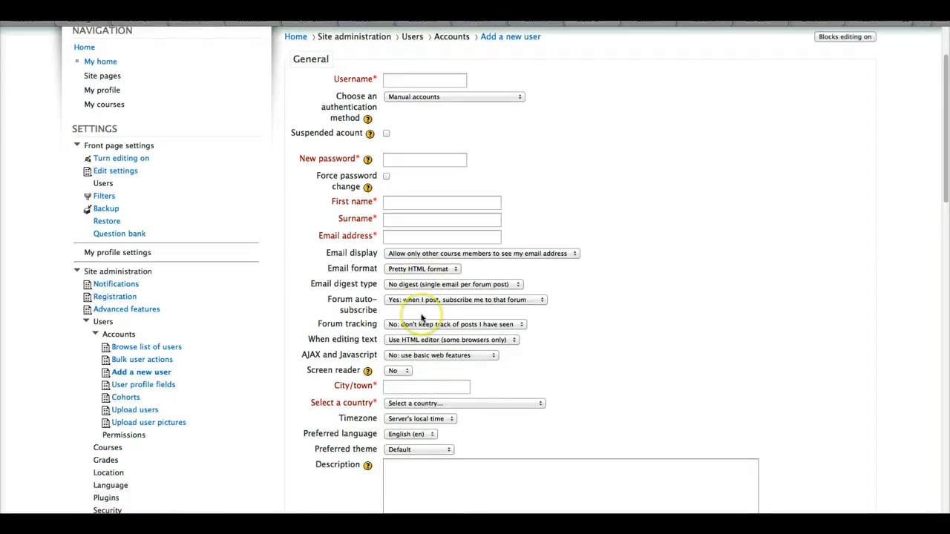
scroll(down, 3)
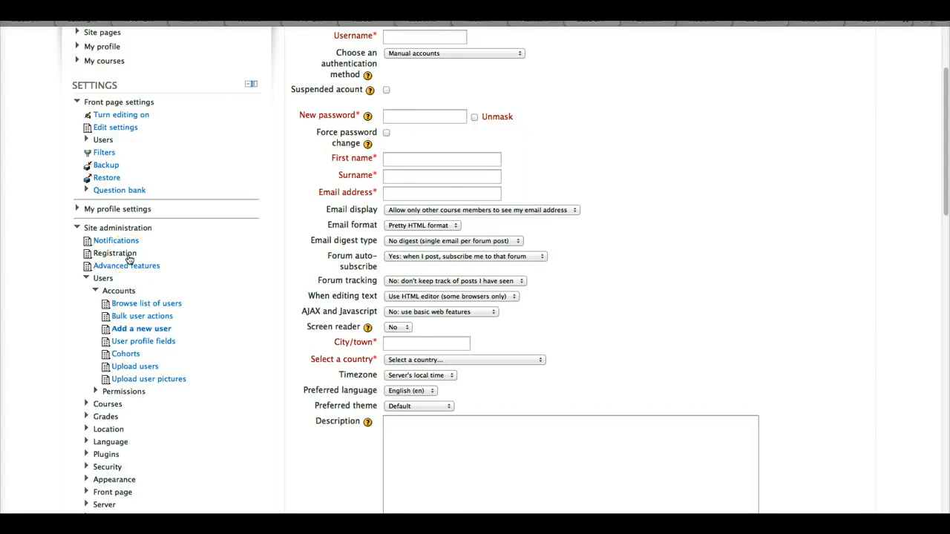
scroll(down, 3)
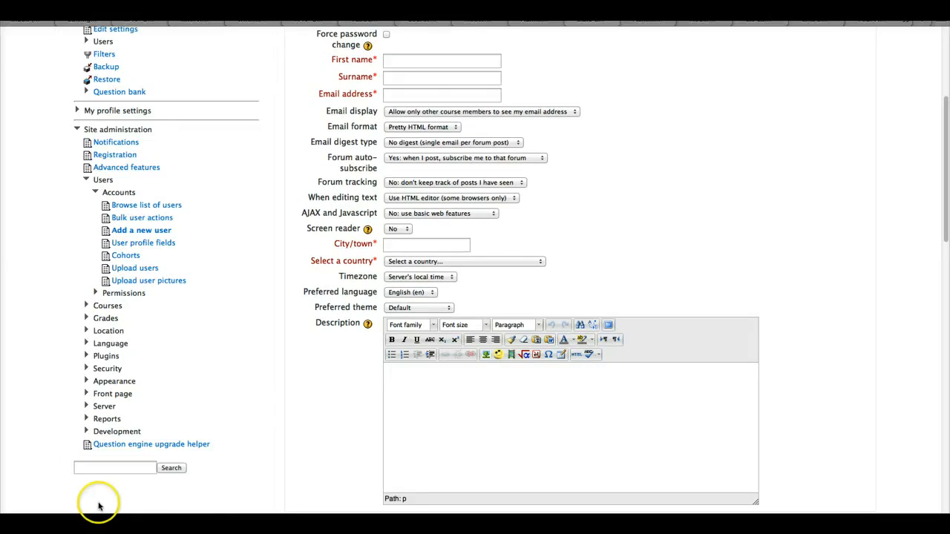
mouse_move(166, 281)
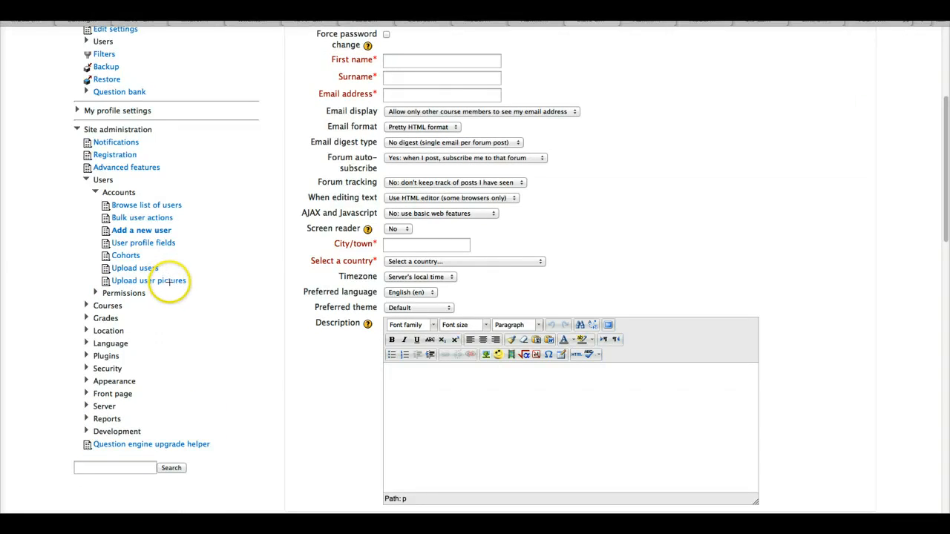
mouse_move(166, 304)
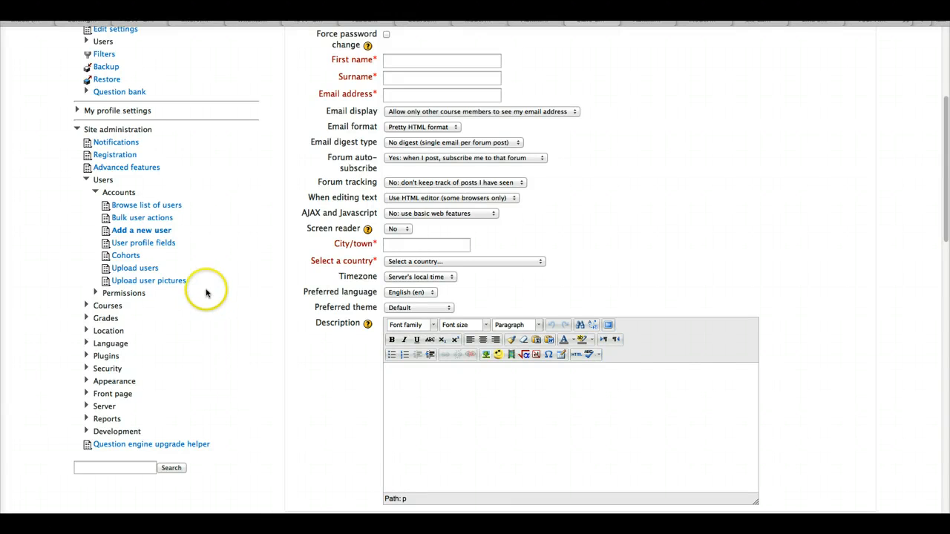
mouse_move(149, 296)
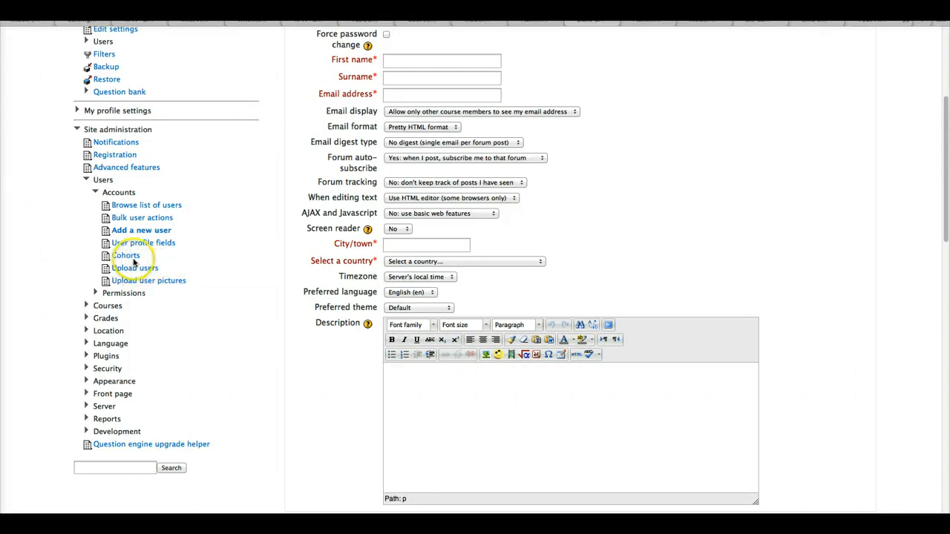
mouse_move(125, 294)
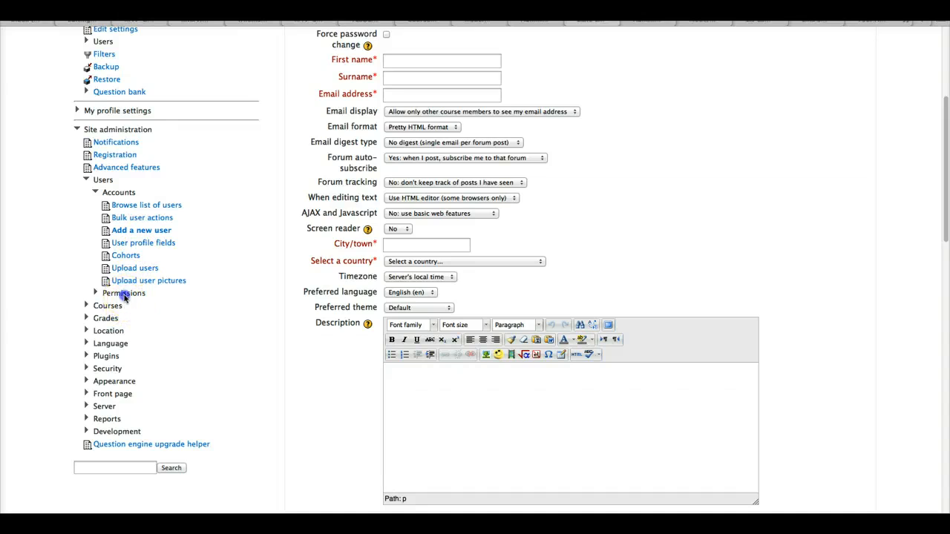
Expand Users > Permissions in Settings and go to Site administrators.
click(124, 293)
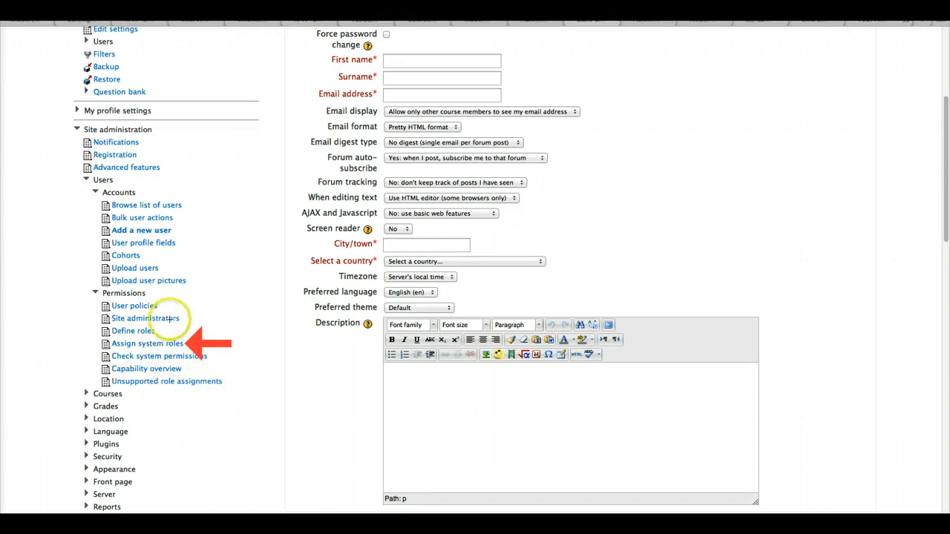
mouse_move(216, 313)
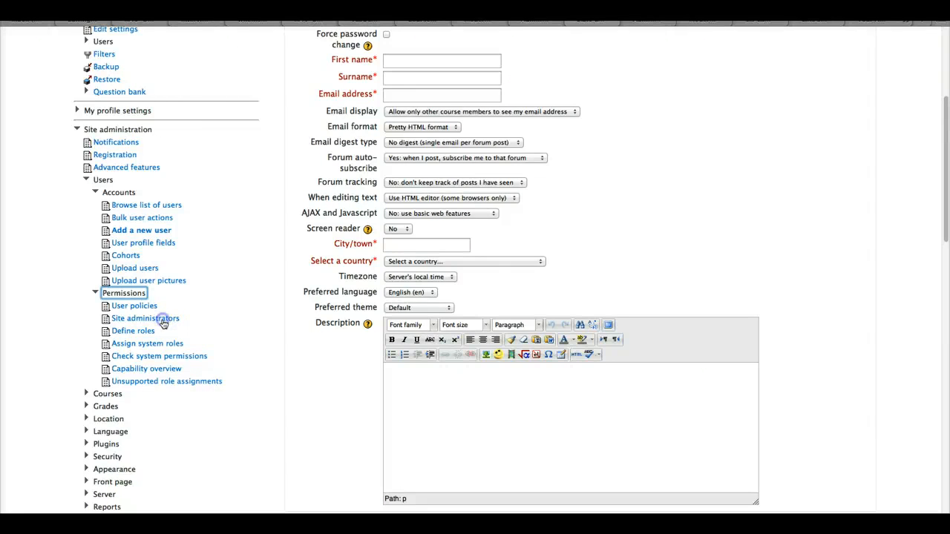
click(145, 318)
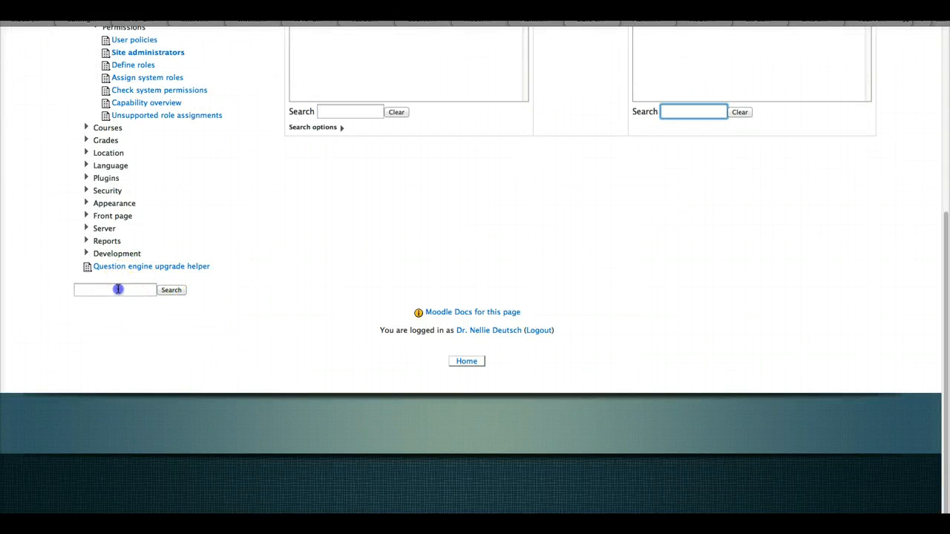
Search site administration for 'admin' to list matching settings.
text(admin)
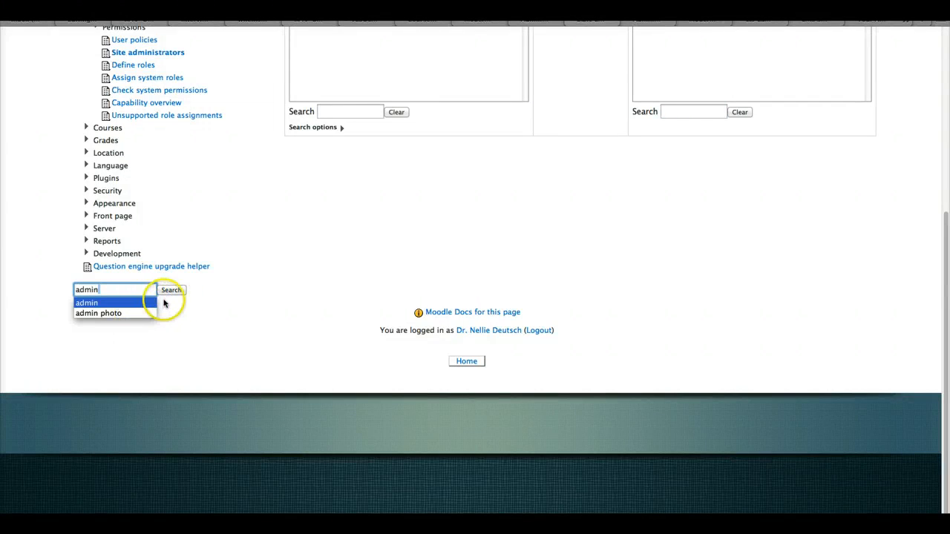
click(173, 290)
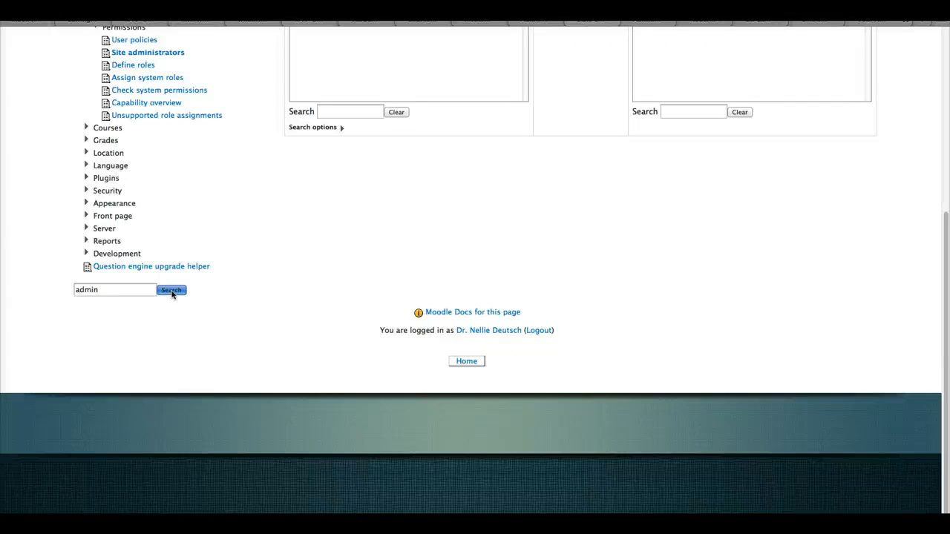
click(170, 289)
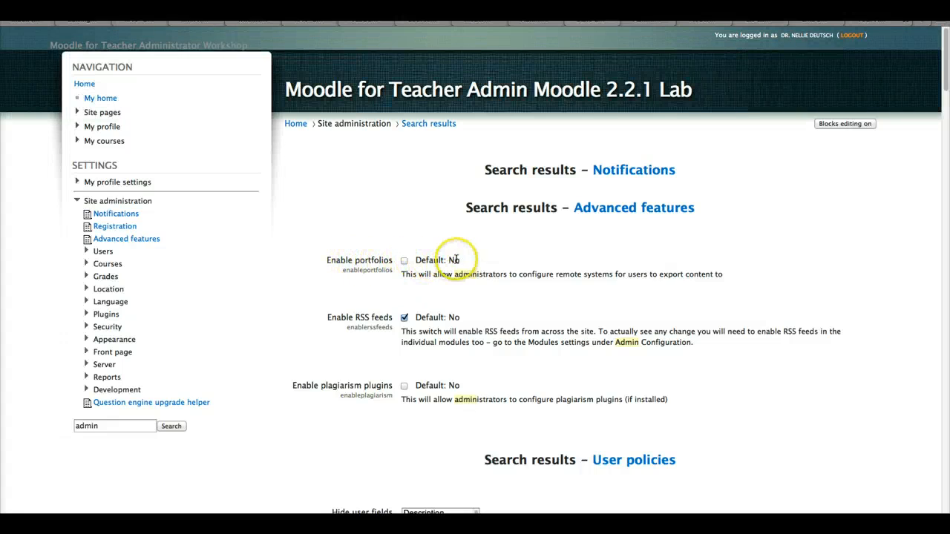
mouse_move(457, 399)
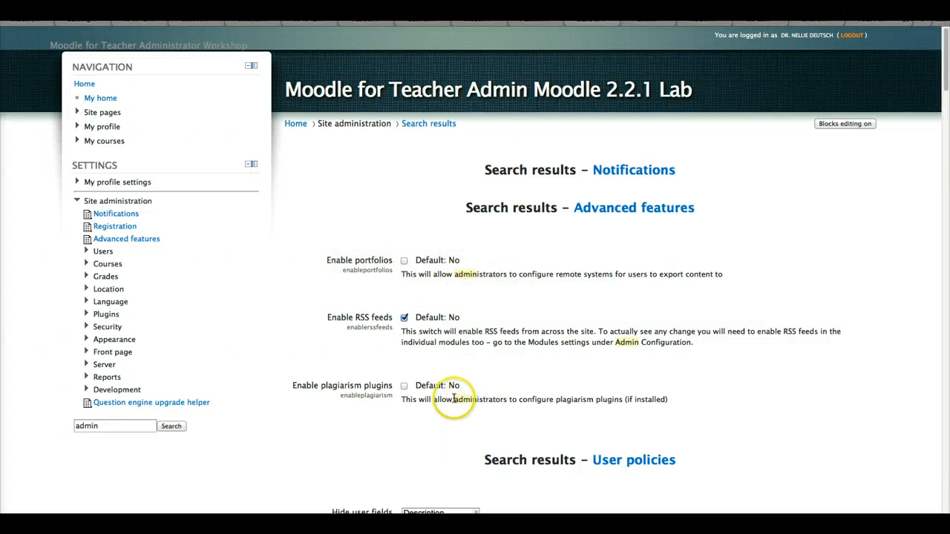